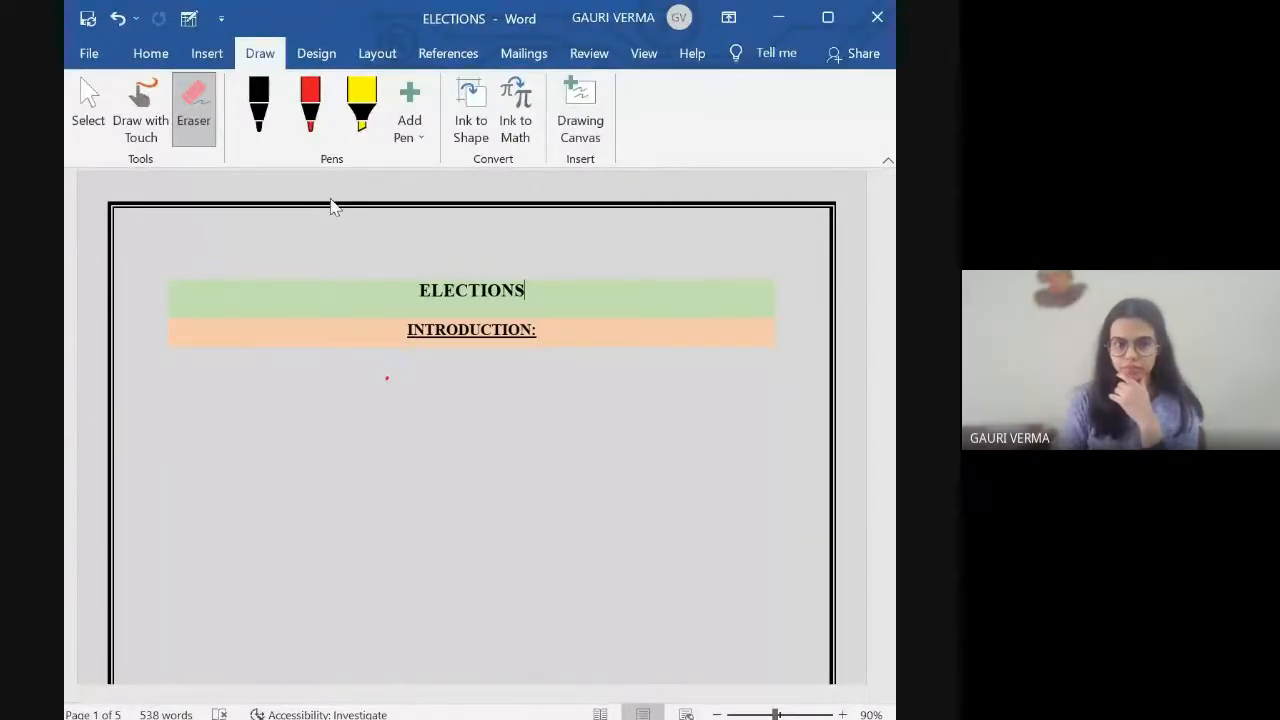
# - Ink red notes under INTRODUCTION: Preamble, Constitution, fundamental, democracy, free fair elections
pyautogui.moveTo(290, 384); pyautogui.dragTo(276, 430)
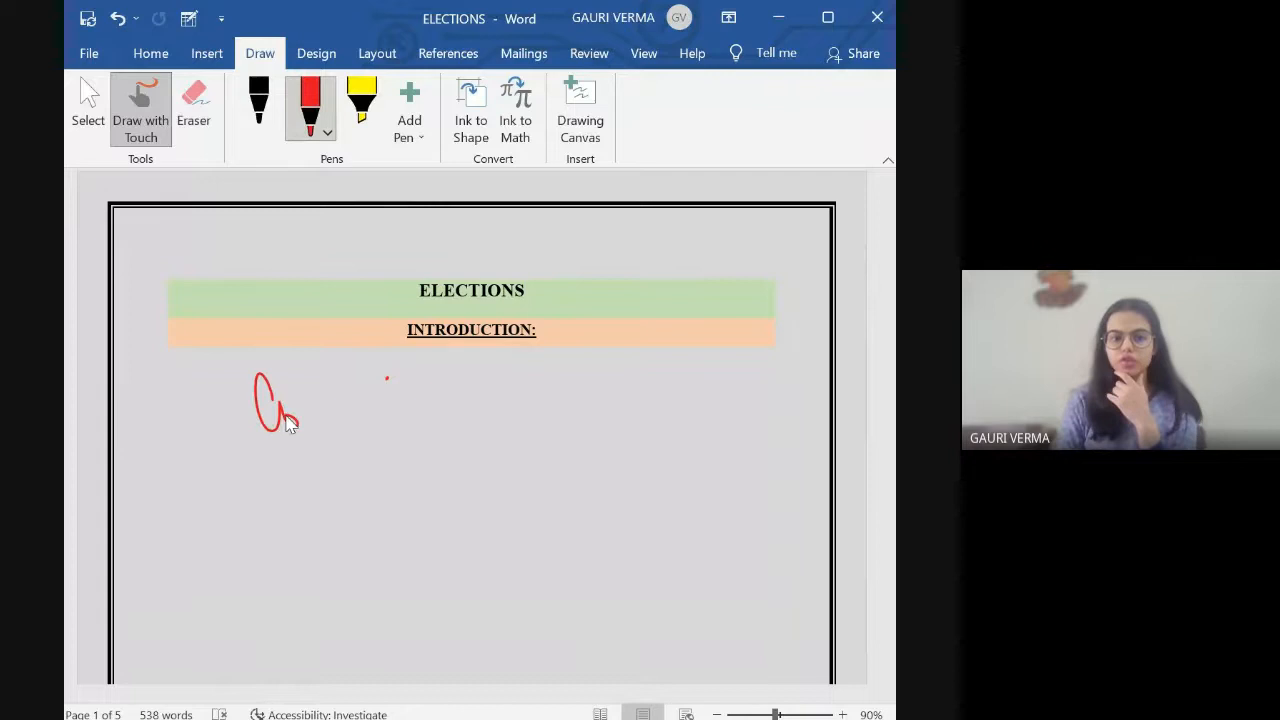
pyautogui.moveTo(258, 400); pyautogui.dragTo(416, 390)
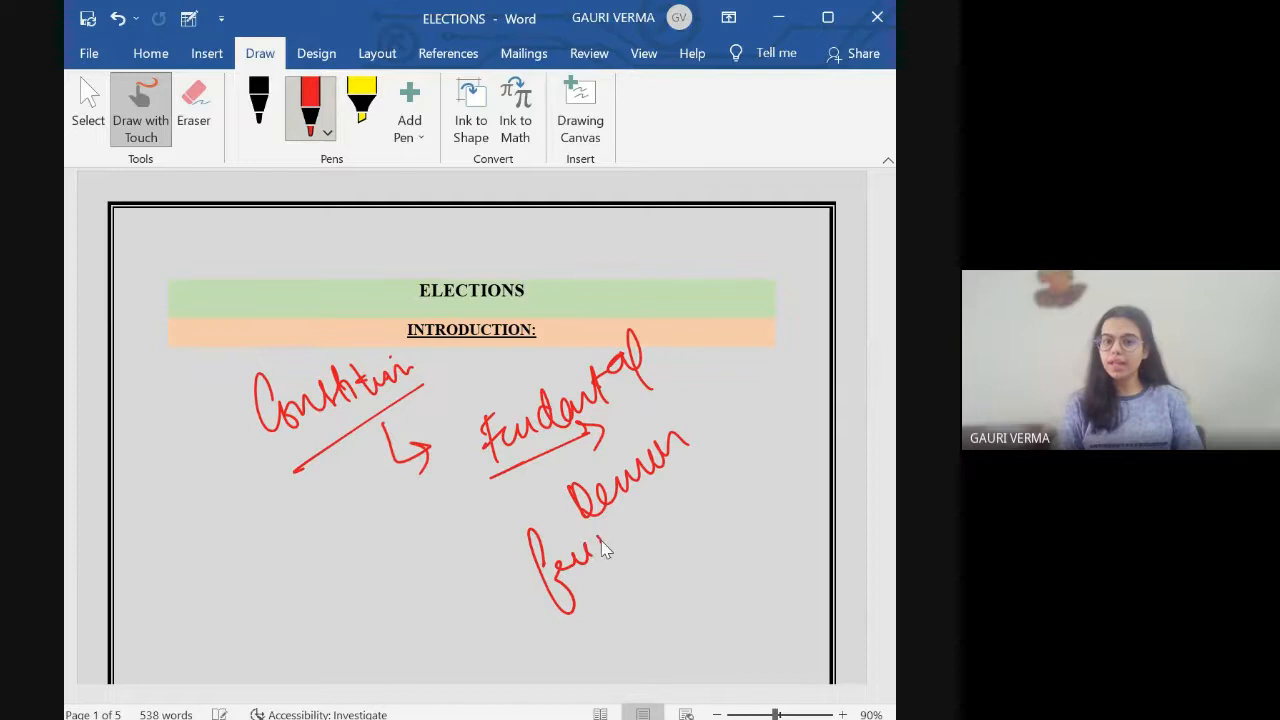
pyautogui.moveTo(590, 560); pyautogui.dragTo(700, 510)
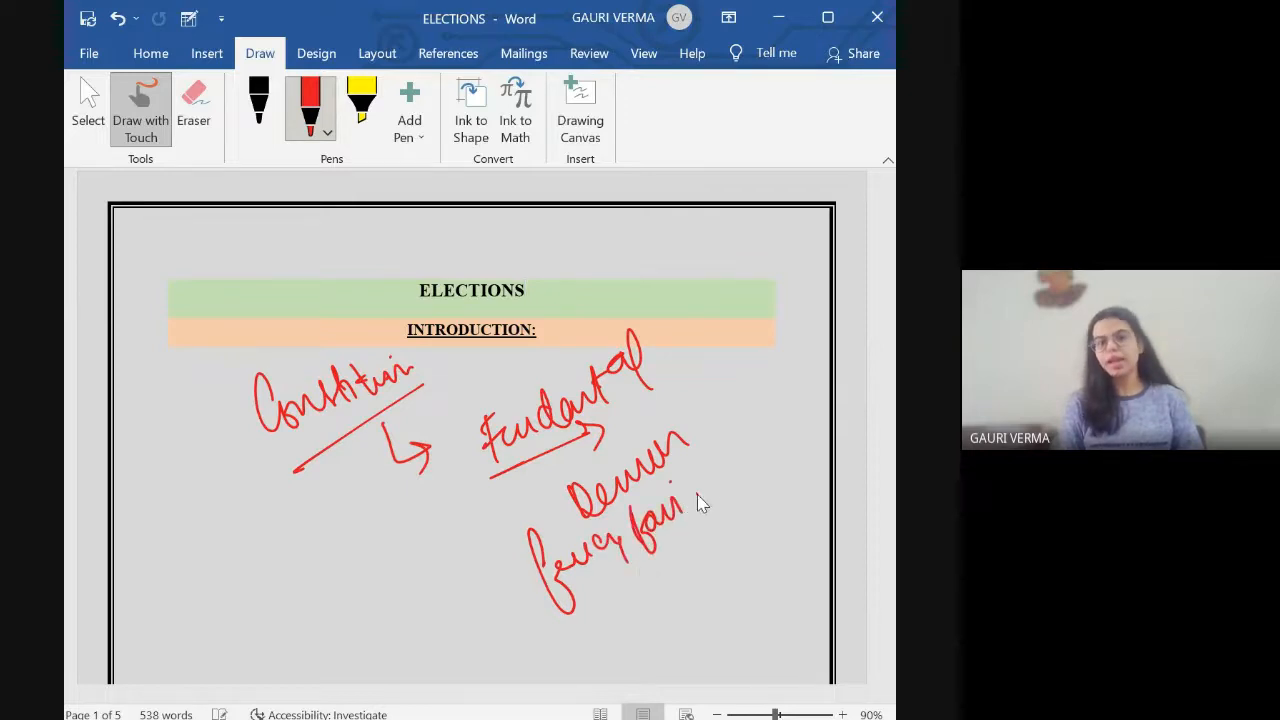
pyautogui.moveTo(690, 490); pyautogui.dragTo(800, 430)
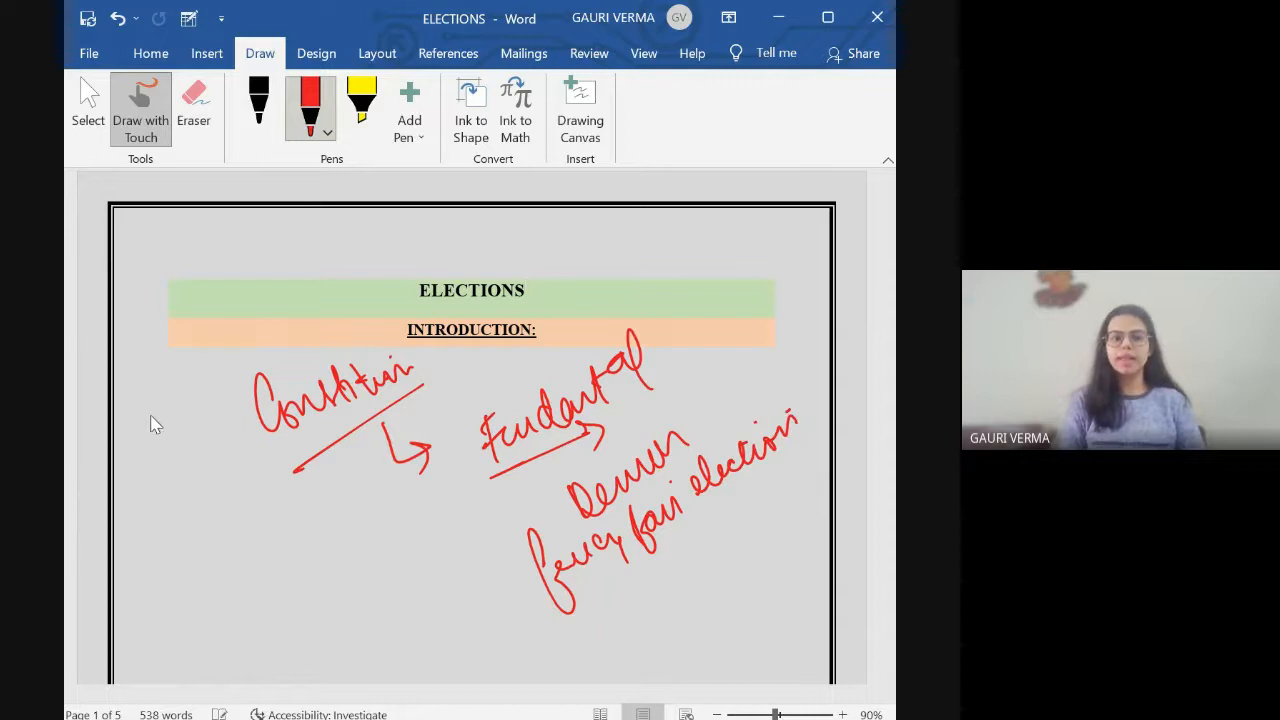
pyautogui.moveTo(150, 430); pyautogui.dragTo(220, 360)
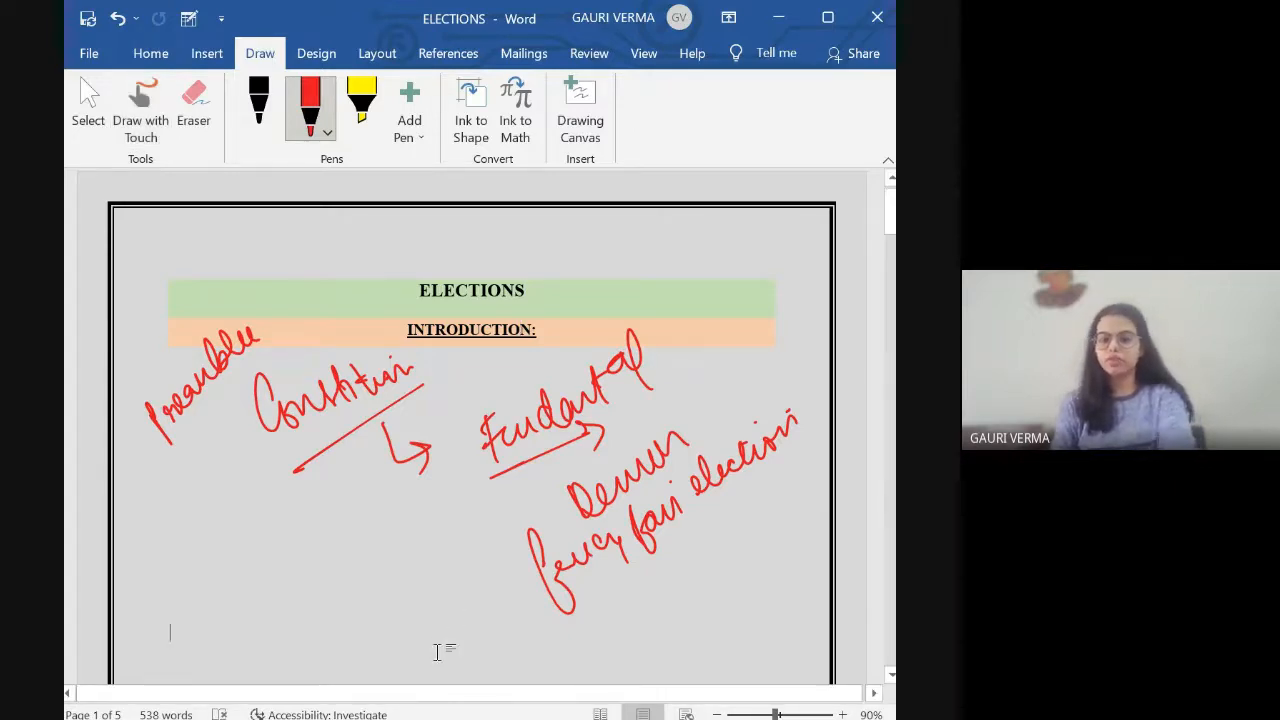
# - Scroll to page 2 showing the FUNDAMENTAL PRINCIPLES heading and Article 325
pyautogui.scroll(-3)
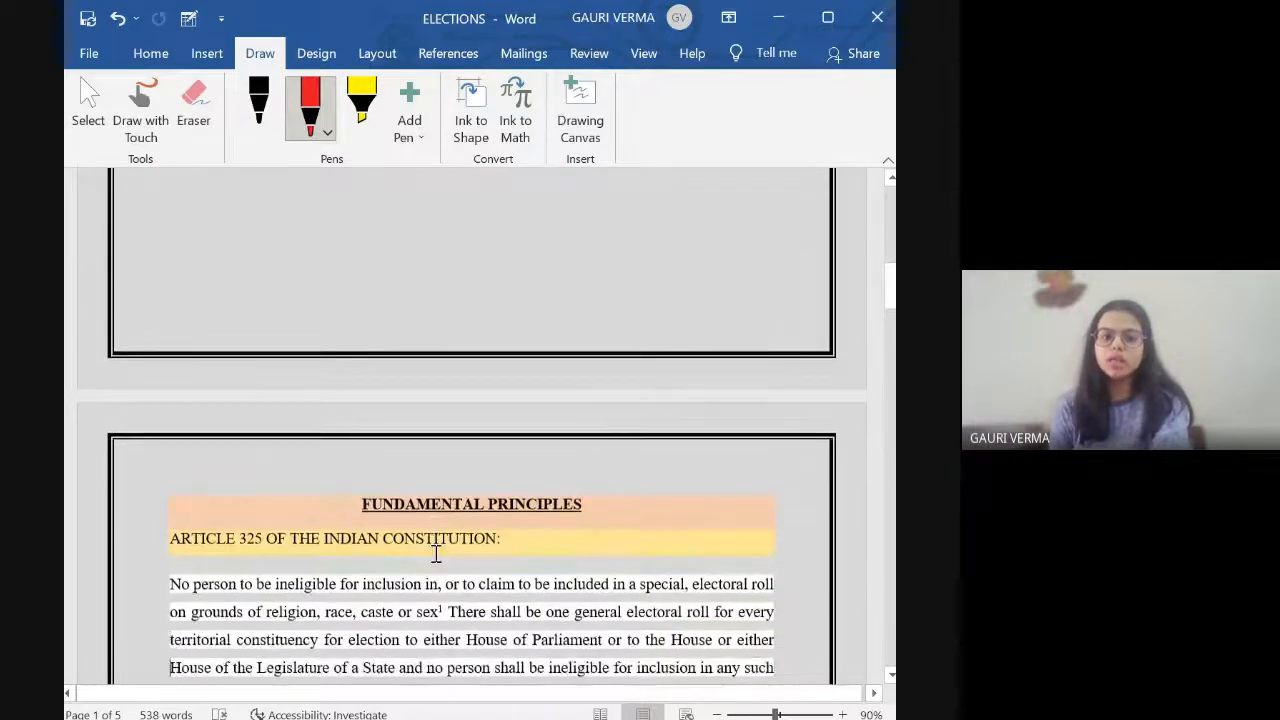
pyautogui.scroll(-3)
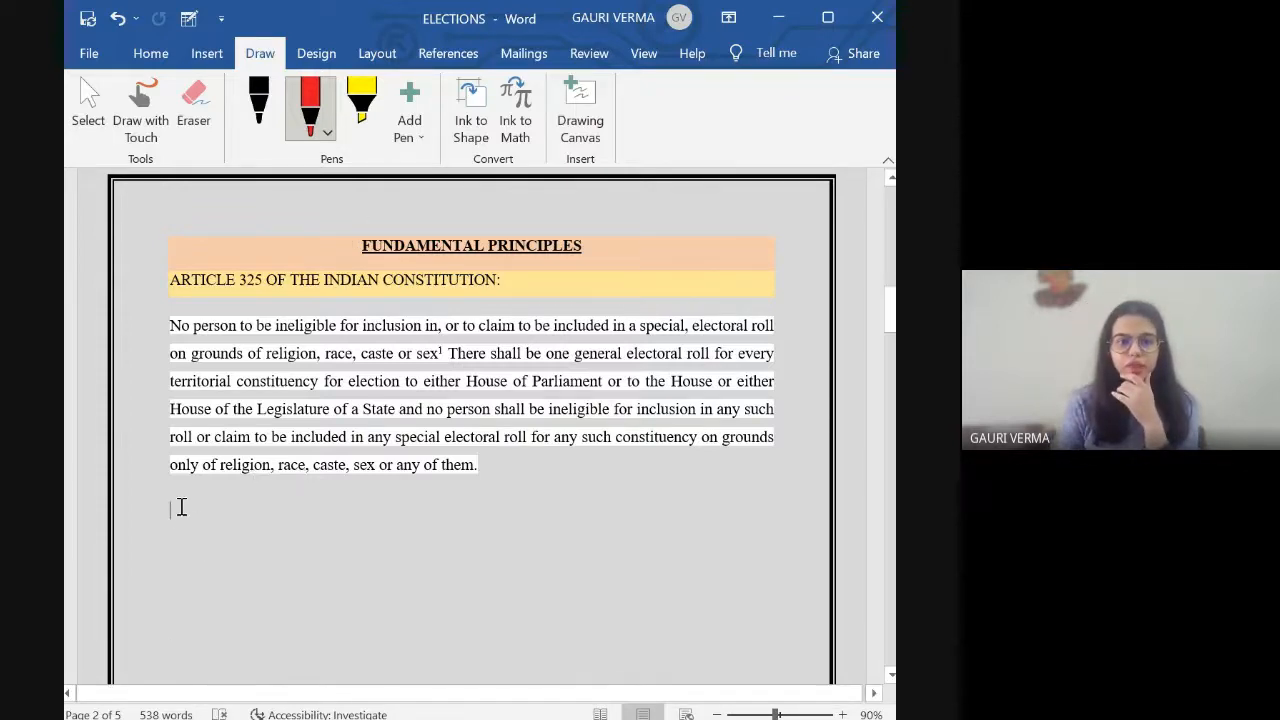
# - With Draw with Touch on, ink '① → general electoral roll for every constituency' below Article 325
pyautogui.click(140, 108)
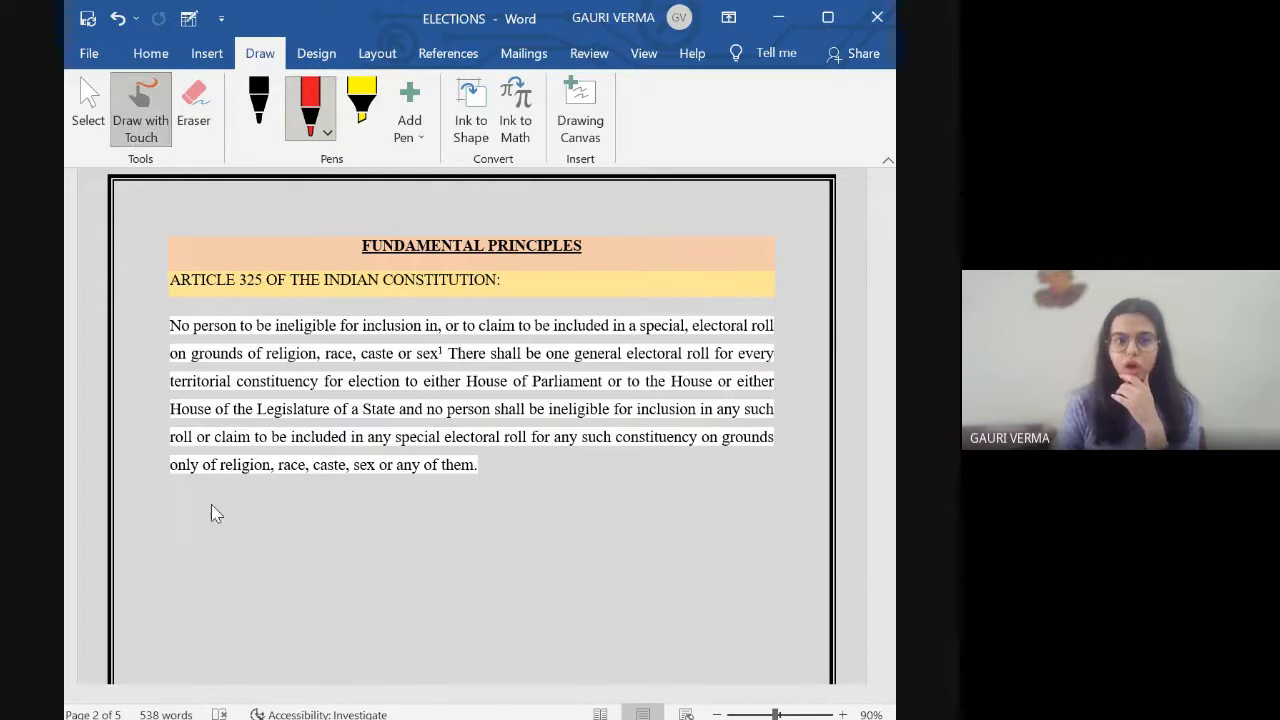
pyautogui.moveTo(184, 500); pyautogui.dragTo(224, 540)
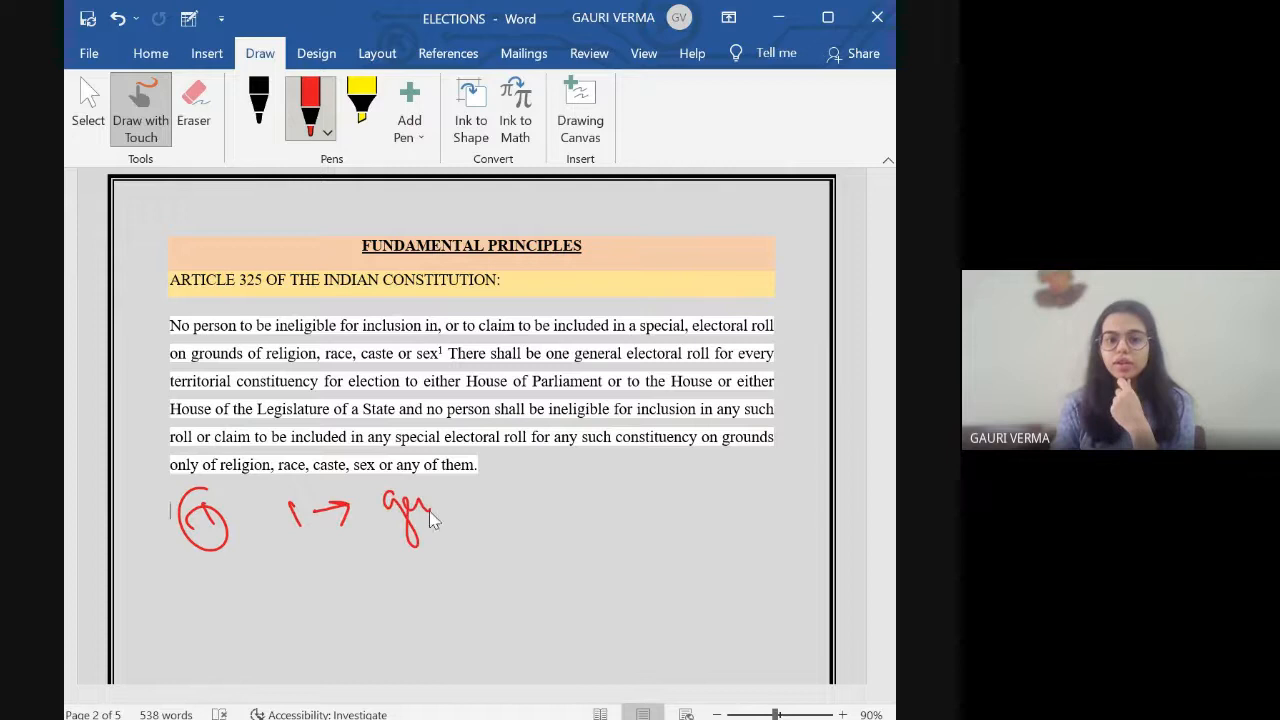
pyautogui.moveTo(384, 490); pyautogui.dragTo(540, 486)
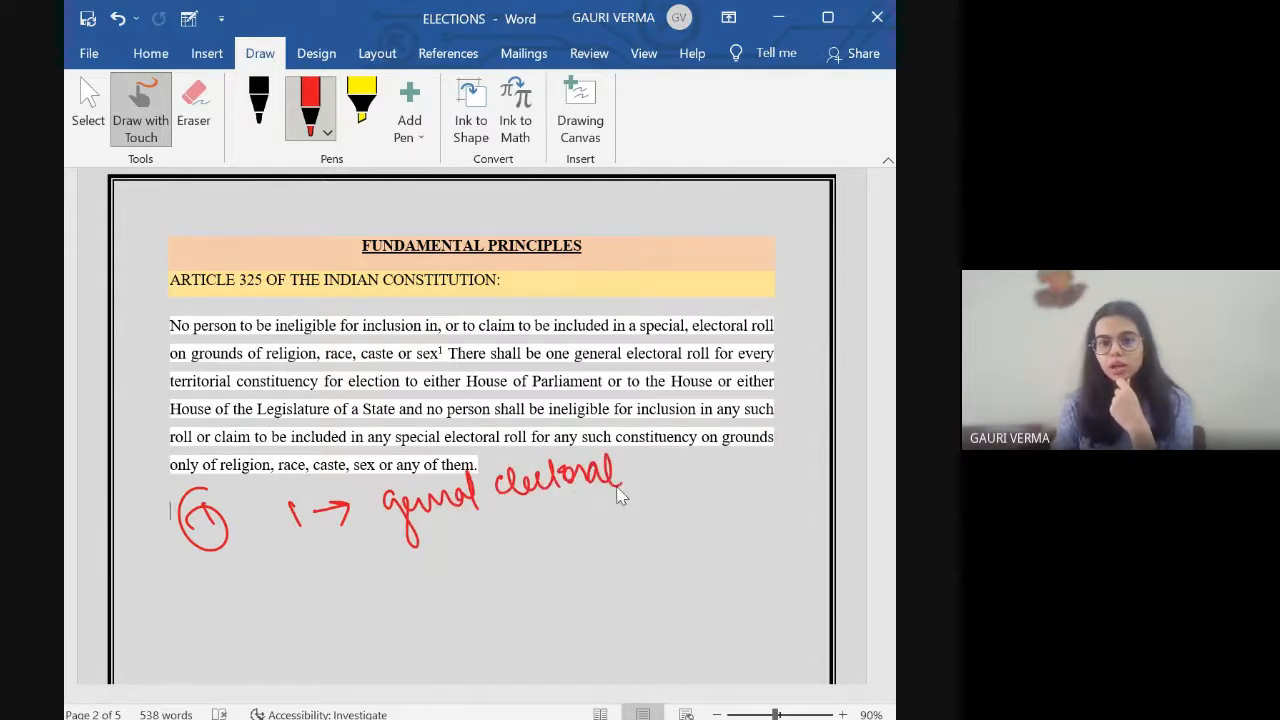
pyautogui.moveTo(630, 470); pyautogui.dragTo(710, 476)
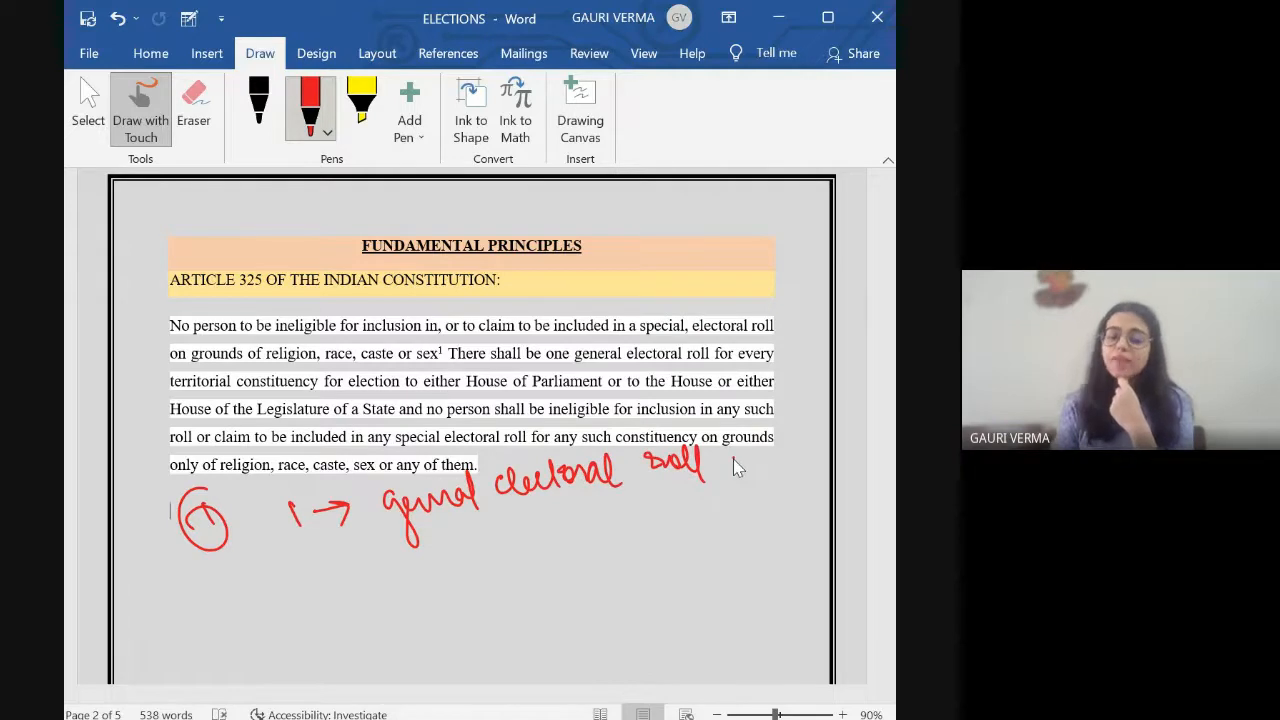
pyautogui.moveTo(720, 460); pyautogui.dragTo(770, 510)
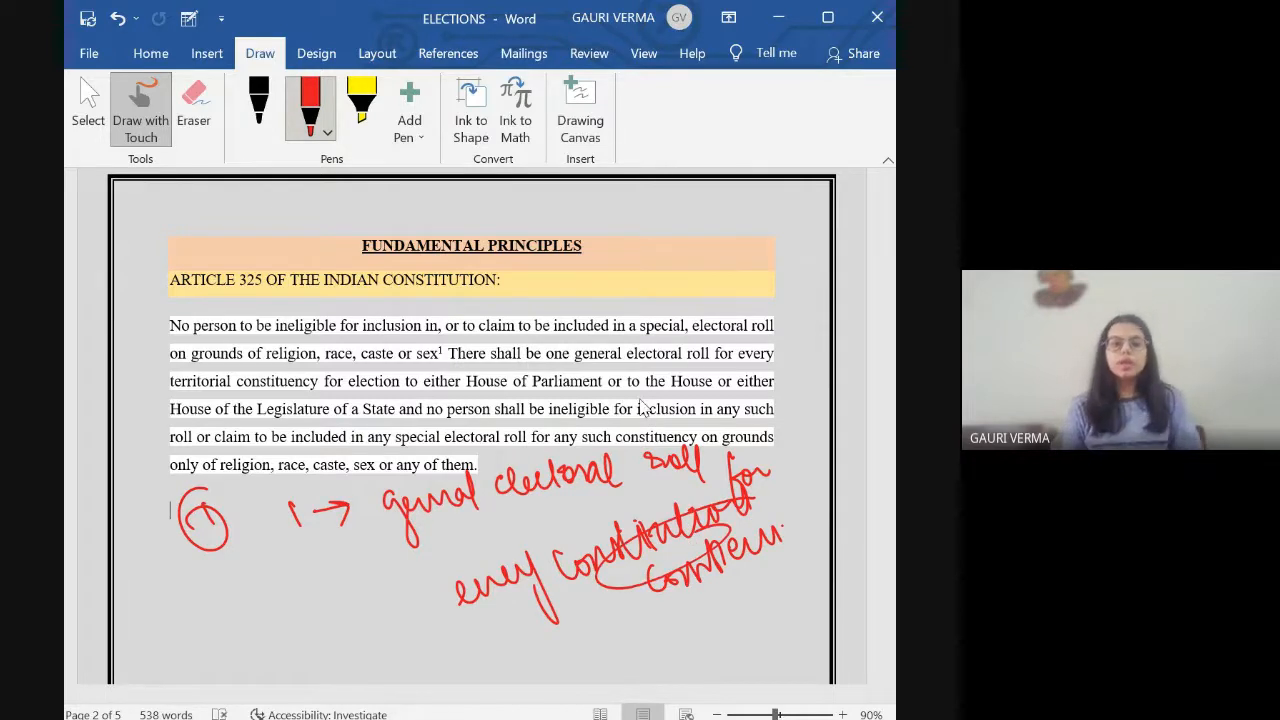
pyautogui.moveTo(496, 360)
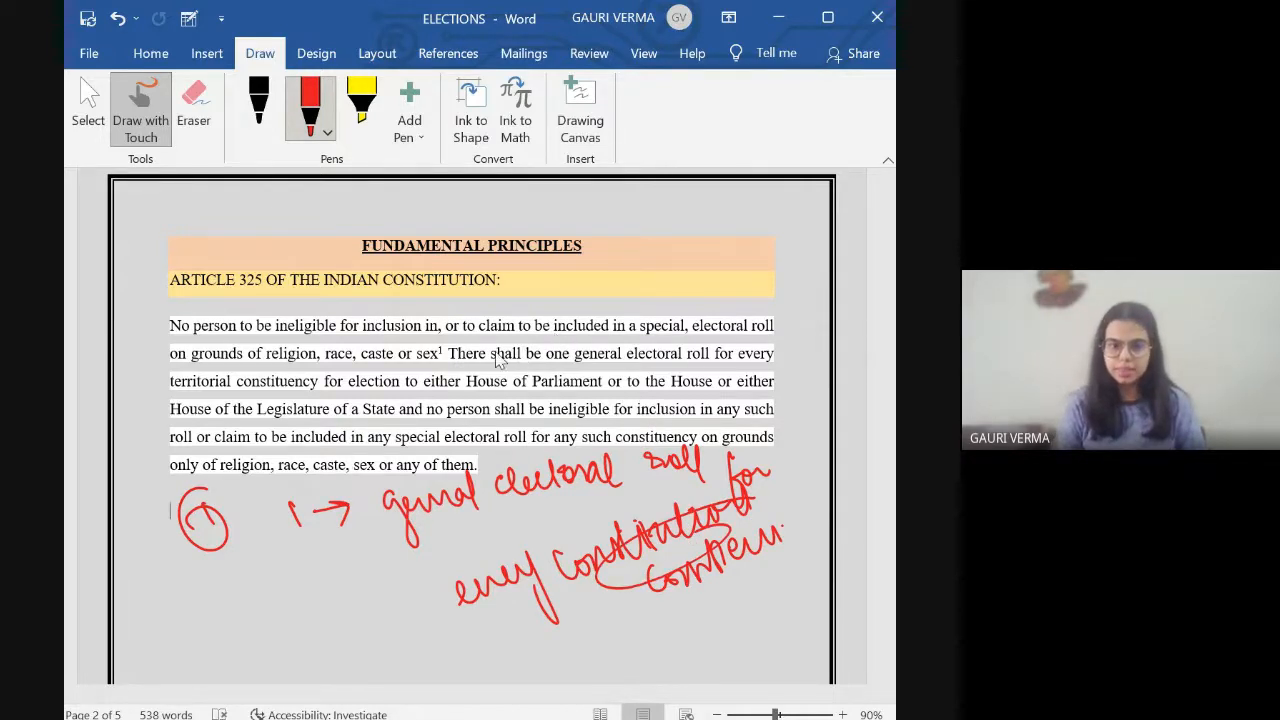
# - Underline 'shall be one general electoral roll' and 'territorial constituency' in Article 325 in red
pyautogui.moveTo(484, 350); pyautogui.dragTo(578, 352)
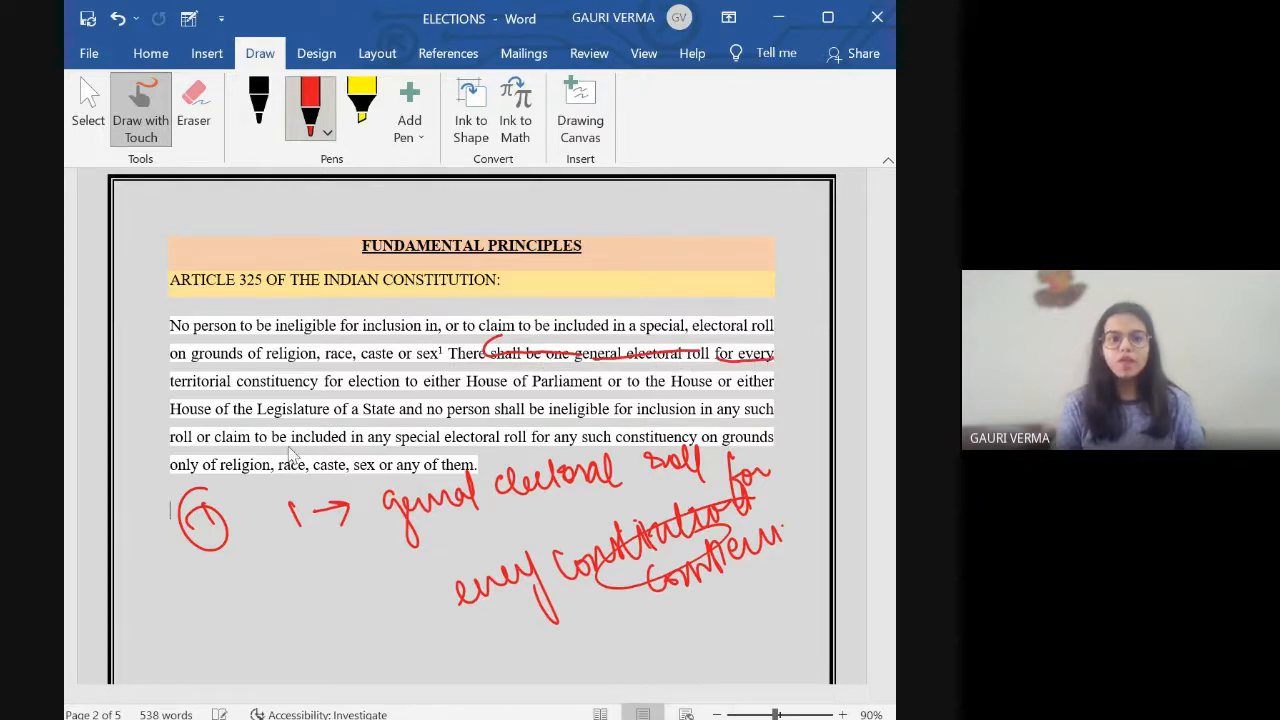
pyautogui.moveTo(184, 388); pyautogui.dragTo(310, 380)
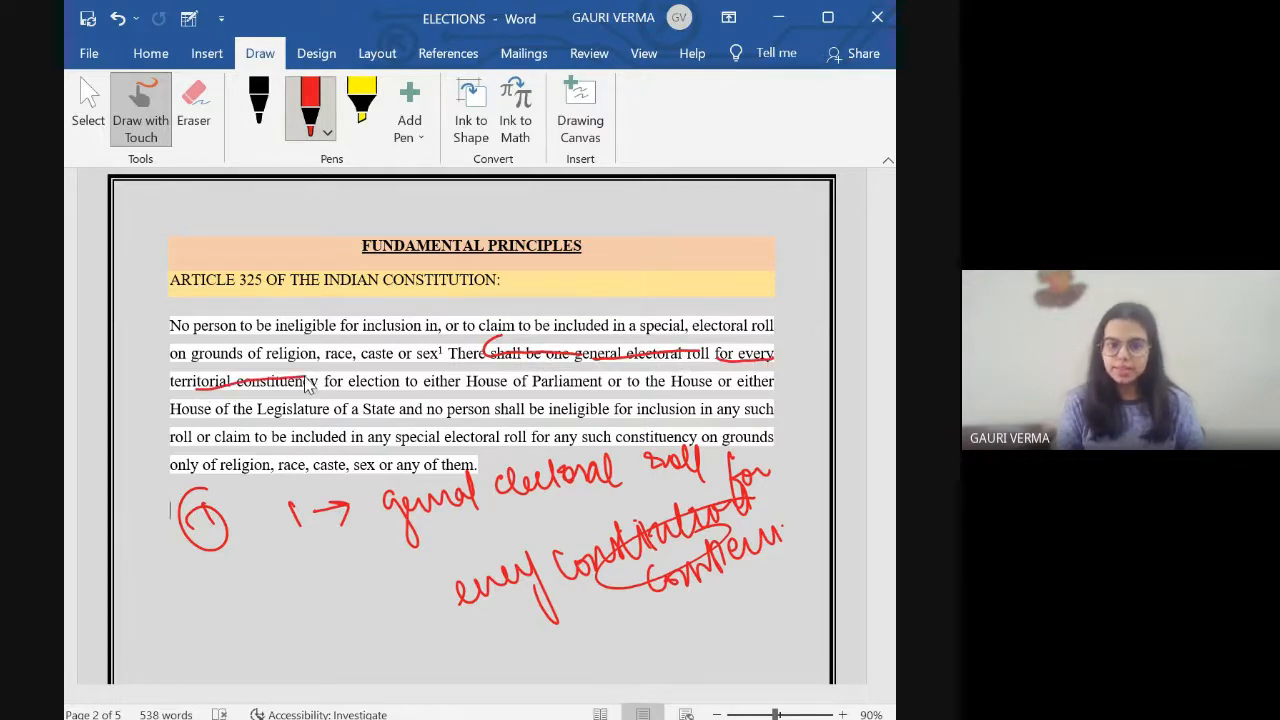
pyautogui.moveTo(180, 384); pyautogui.dragTo(316, 376)
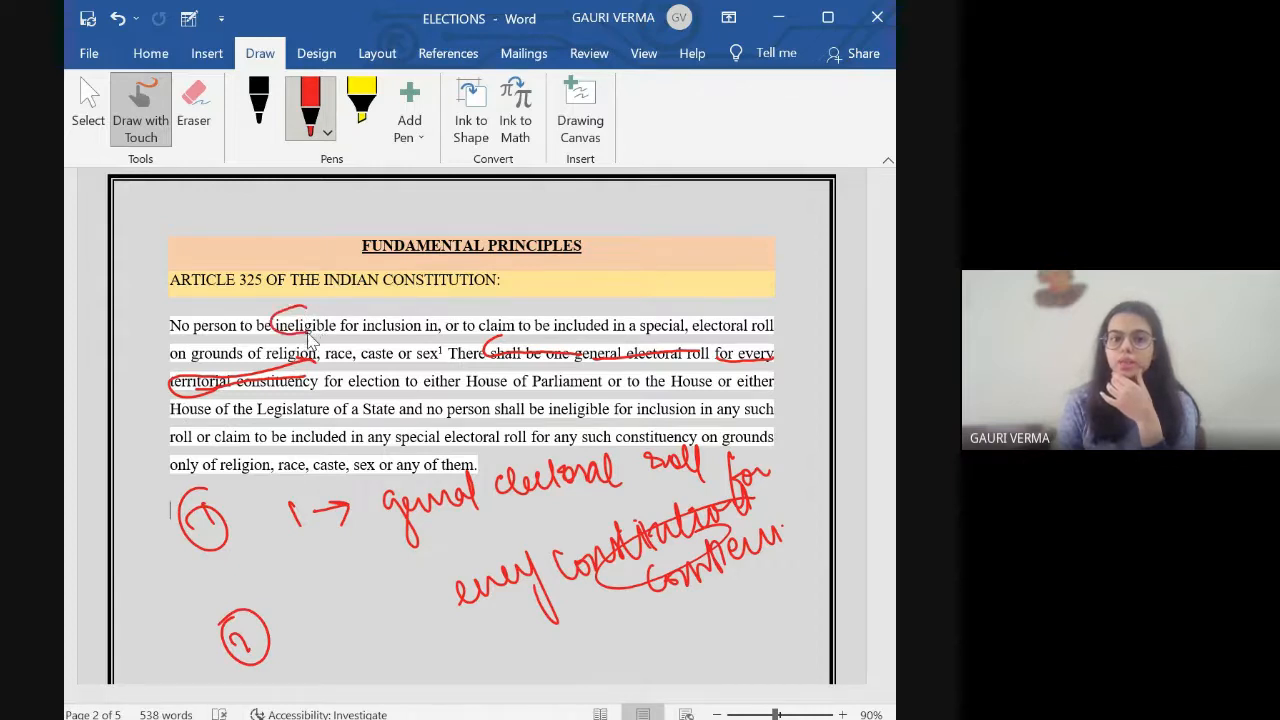
pyautogui.moveTo(416, 340)
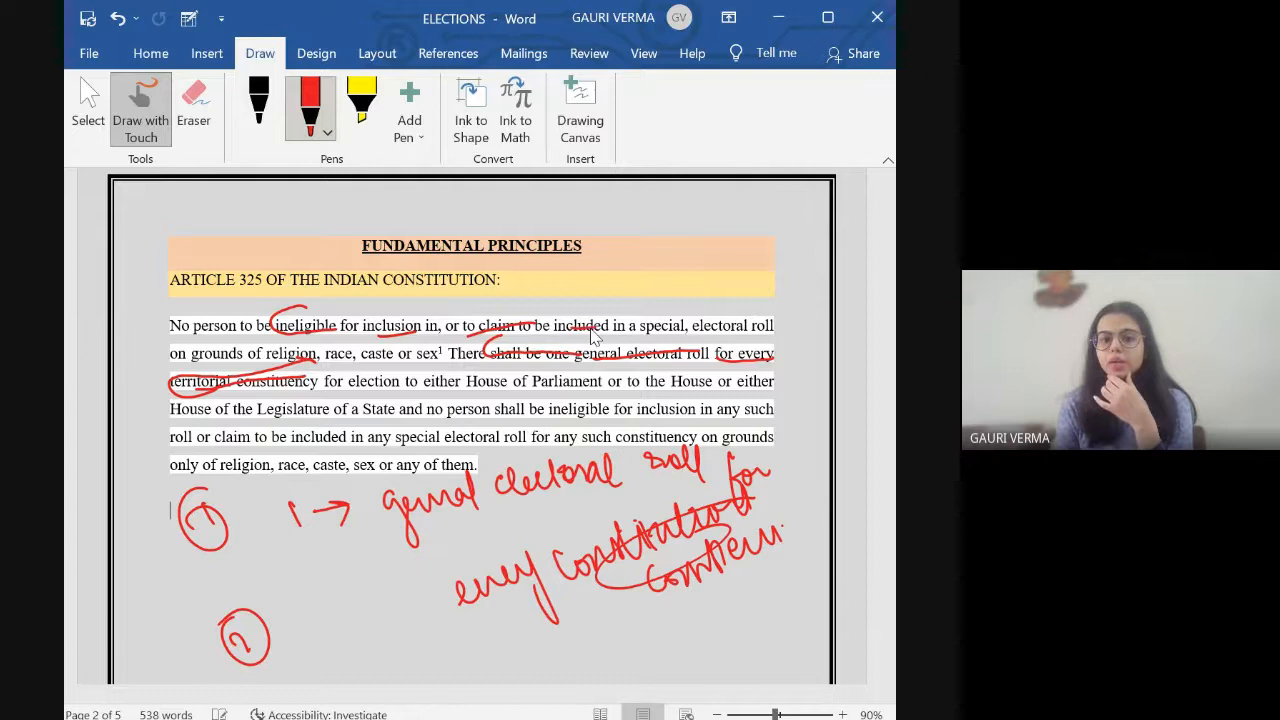
pyautogui.moveTo(332, 468)
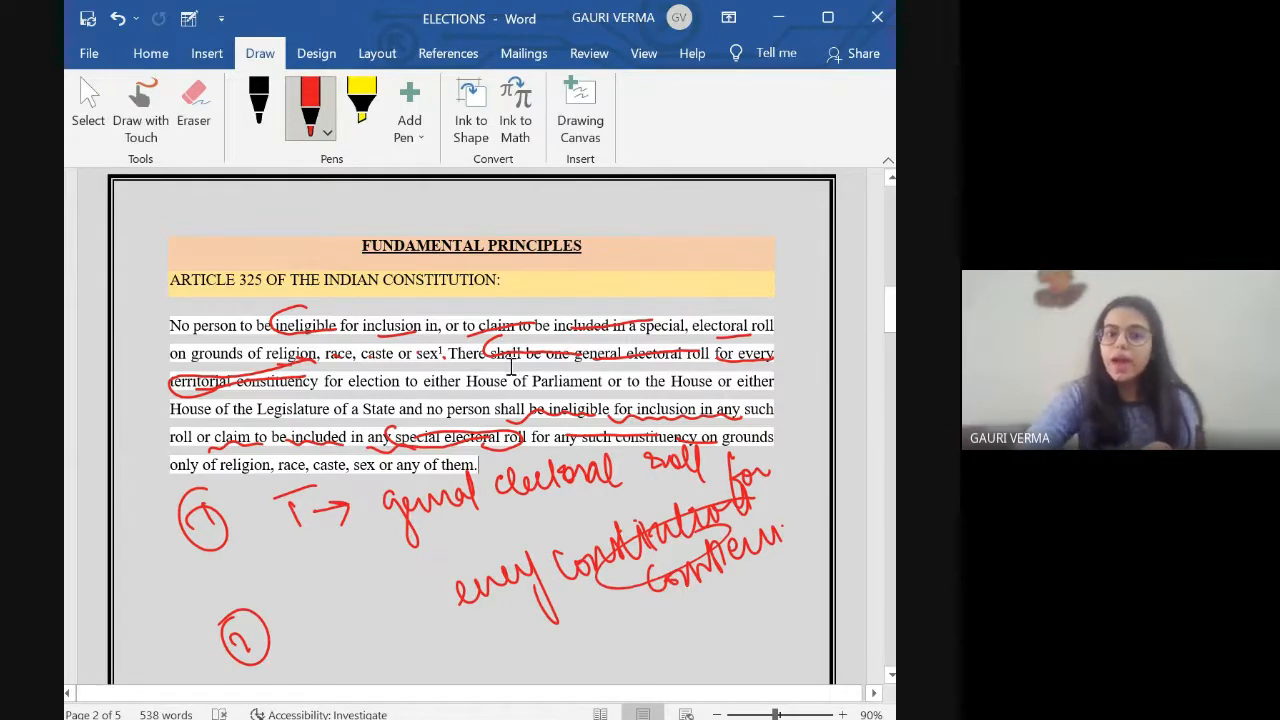
# - Ink an arrow and 'basis of election – adult suffrage' note below Article 326
pyautogui.scroll(-3)
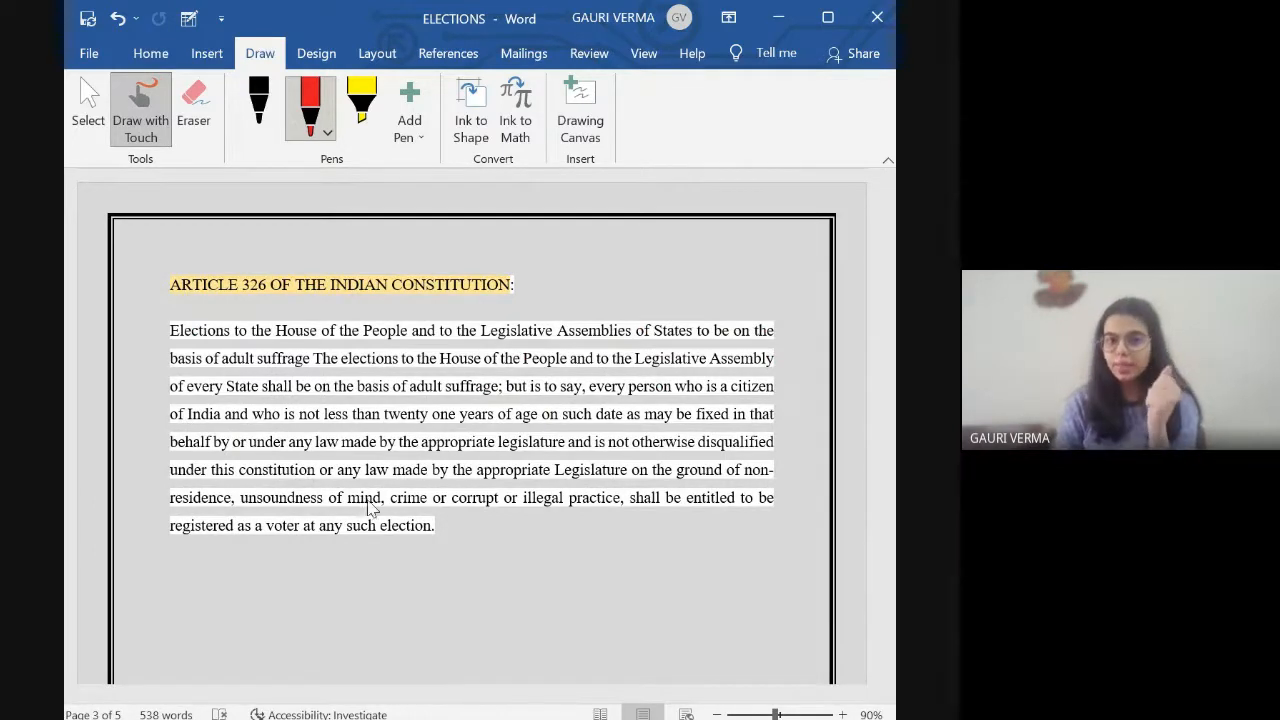
pyautogui.moveTo(276, 576); pyautogui.dragTo(316, 584)
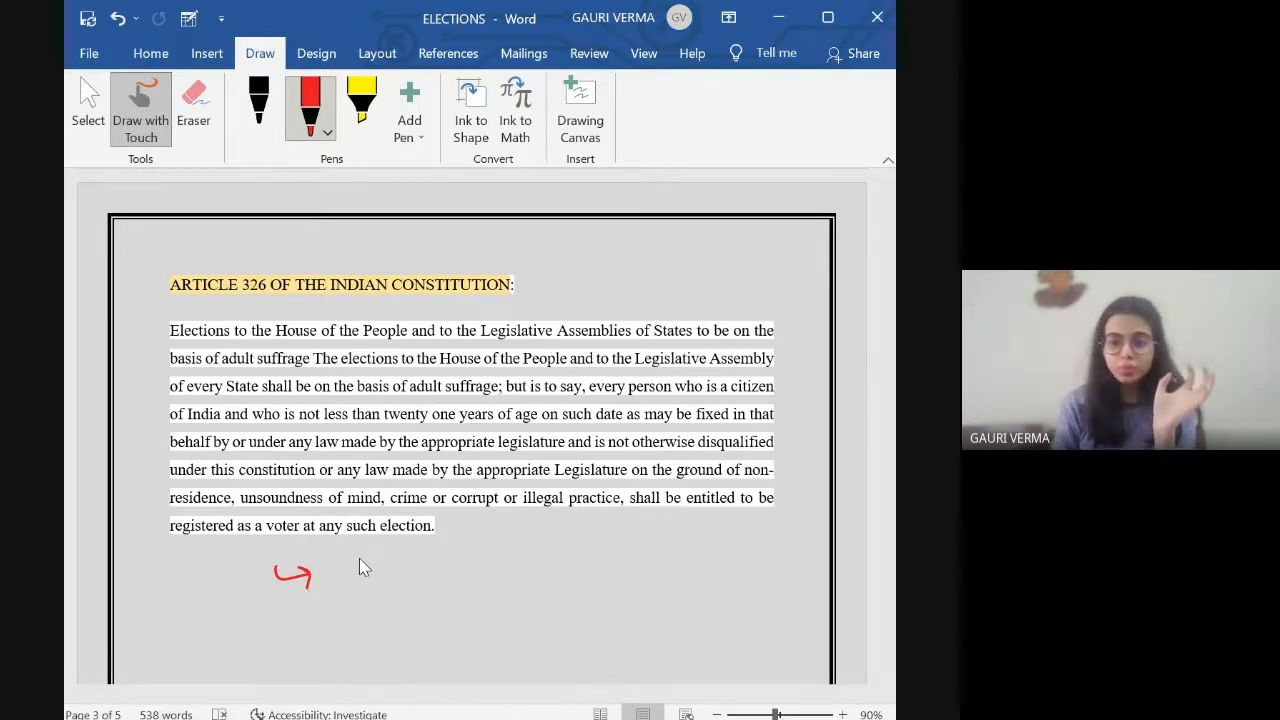
pyautogui.moveTo(362, 560); pyautogui.dragTo(416, 560)
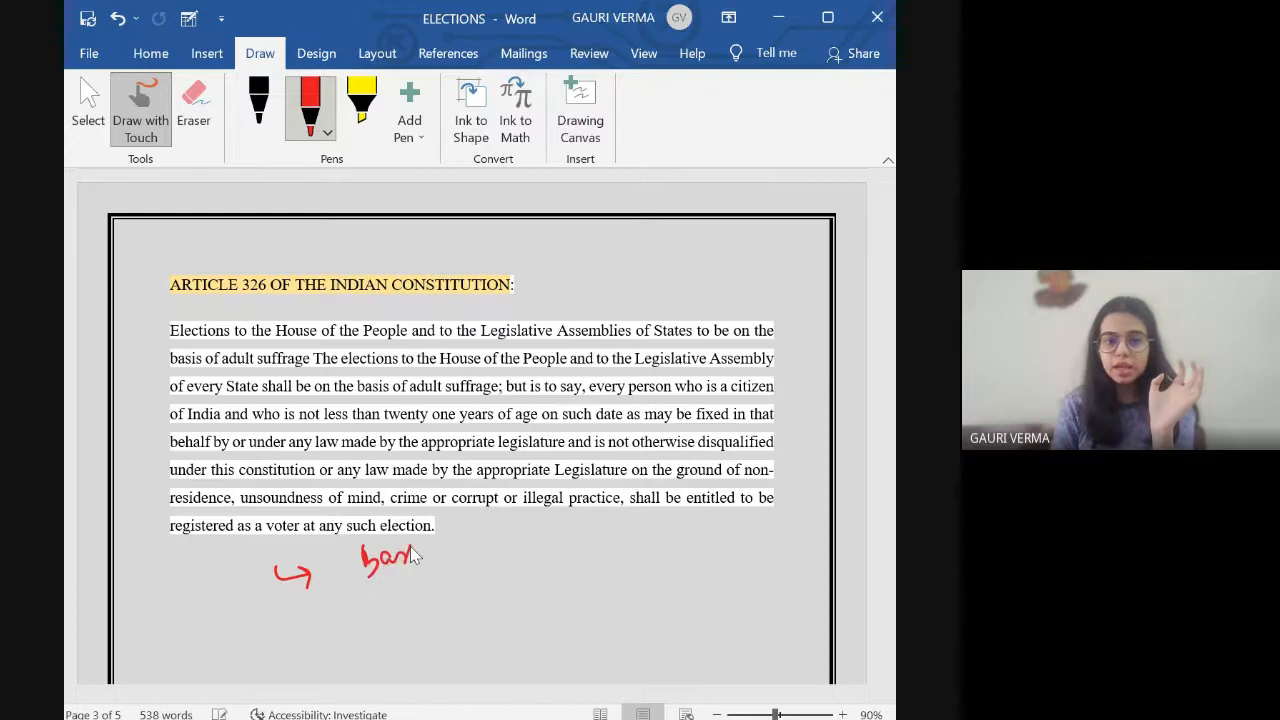
pyautogui.moveTo(410, 556); pyautogui.dragTo(516, 556)
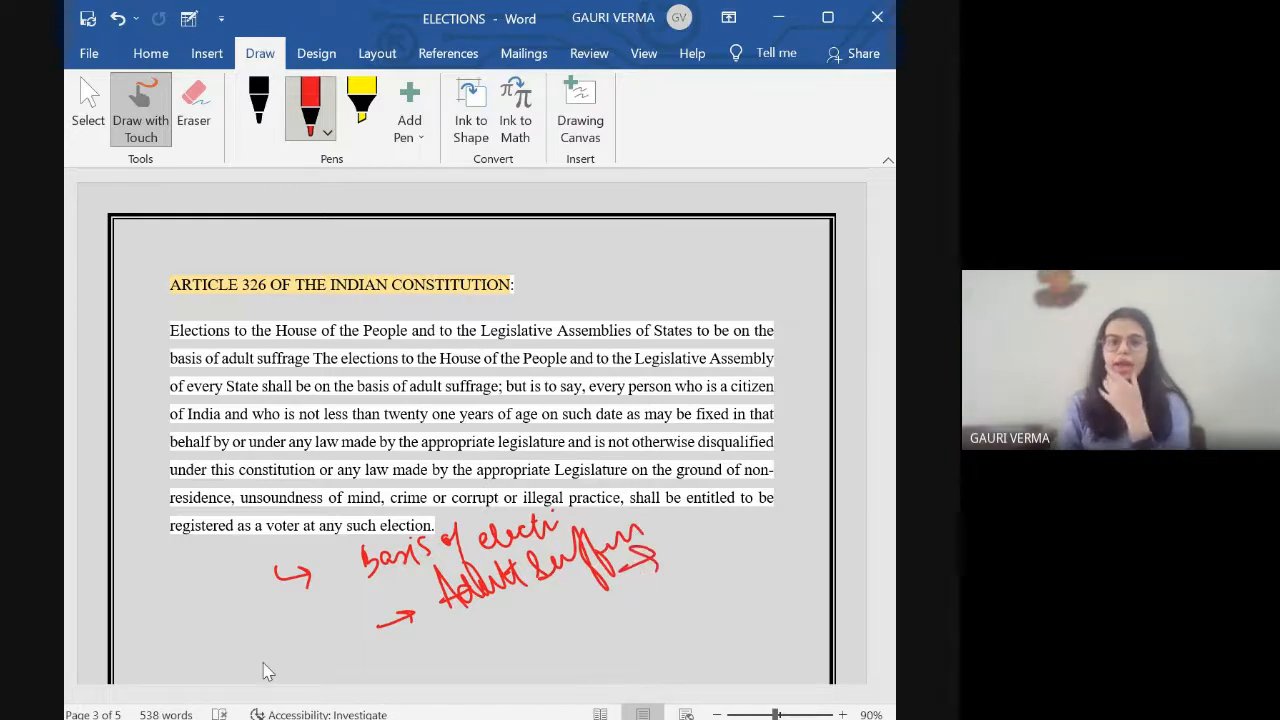
# - Add the '18 years of age' note and circle 'Citizen of India' in red
pyautogui.moveTo(258, 660); pyautogui.dragTo(380, 650)
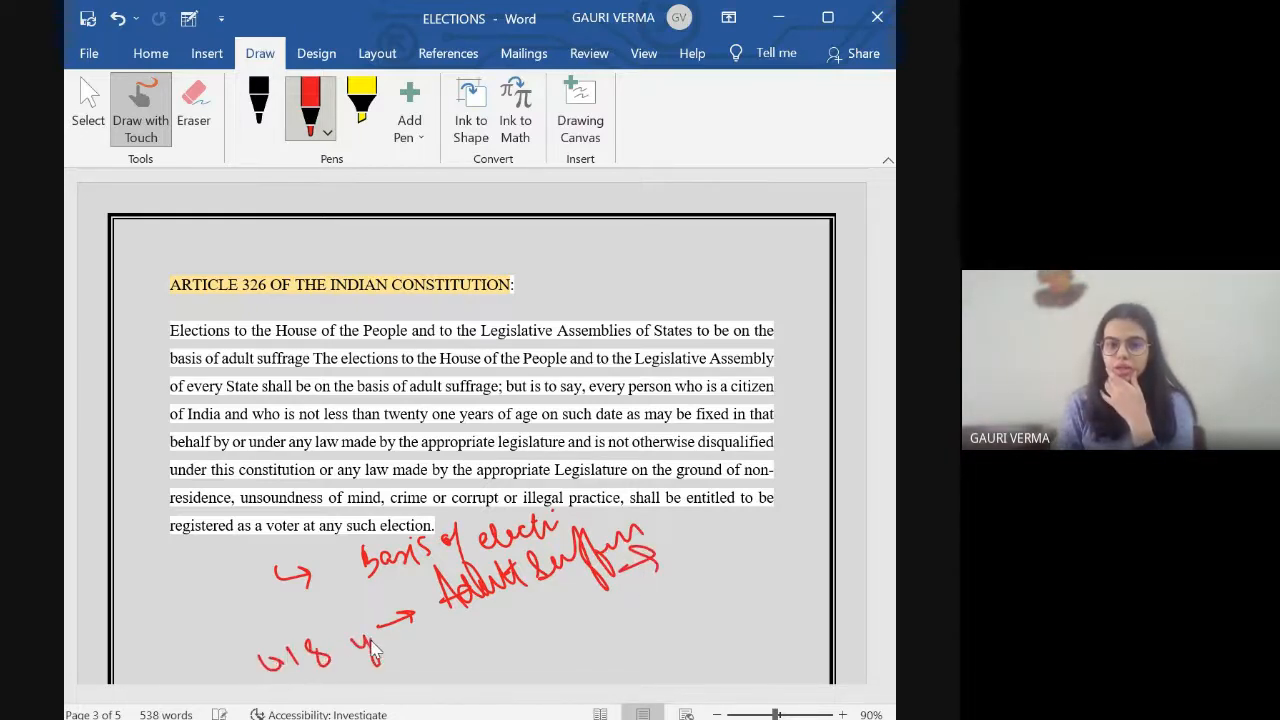
pyautogui.moveTo(360, 644); pyautogui.dragTo(480, 644)
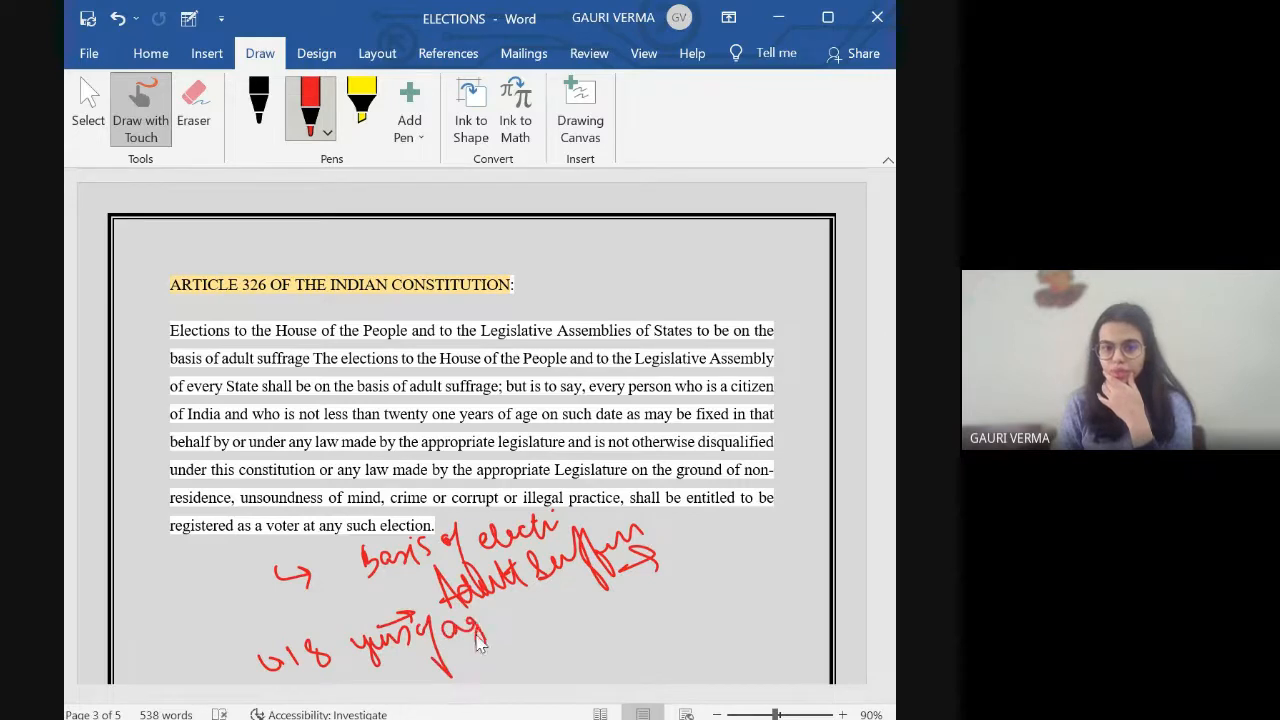
pyautogui.moveTo(510, 580)
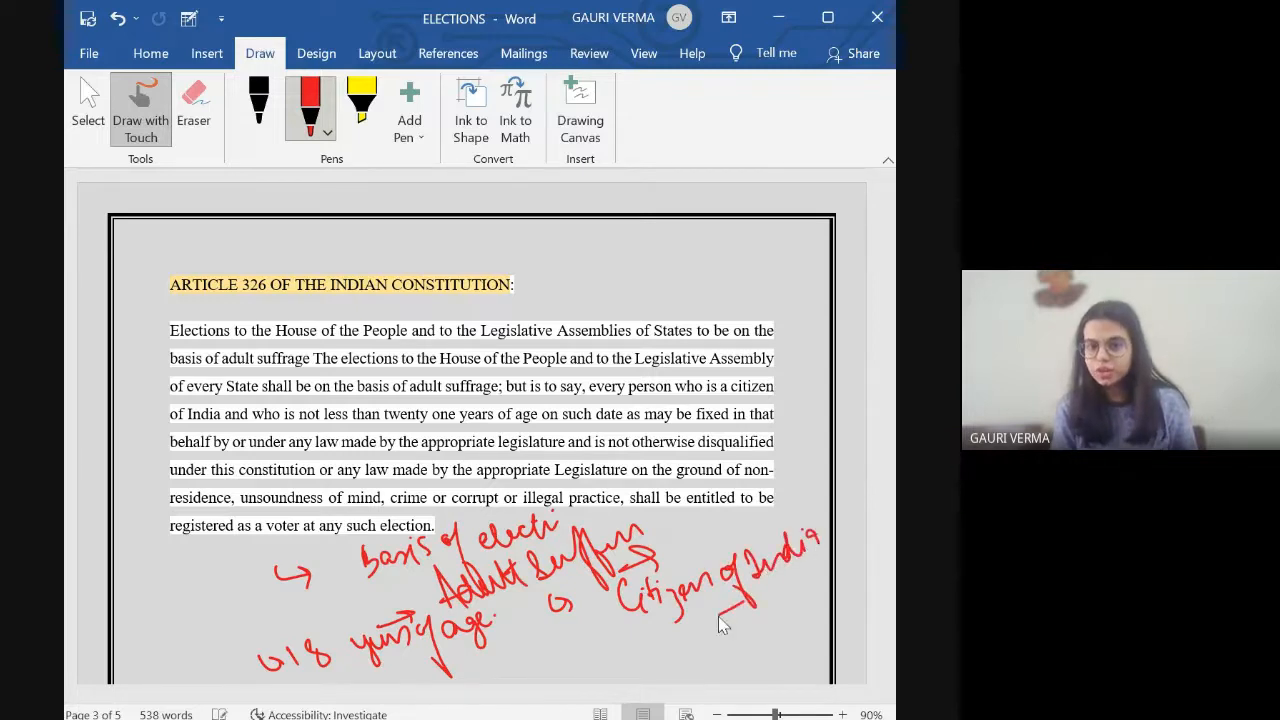
pyautogui.moveTo(720, 620); pyautogui.dragTo(824, 564)
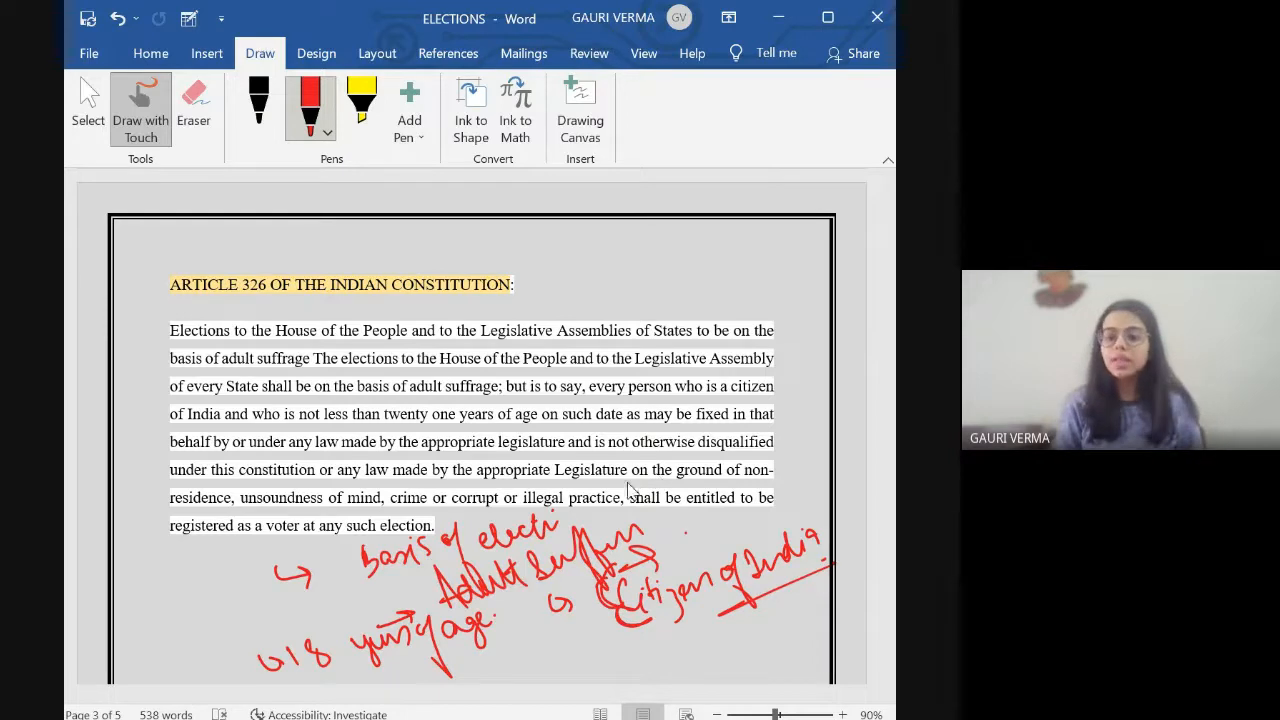
pyautogui.moveTo(620, 490)
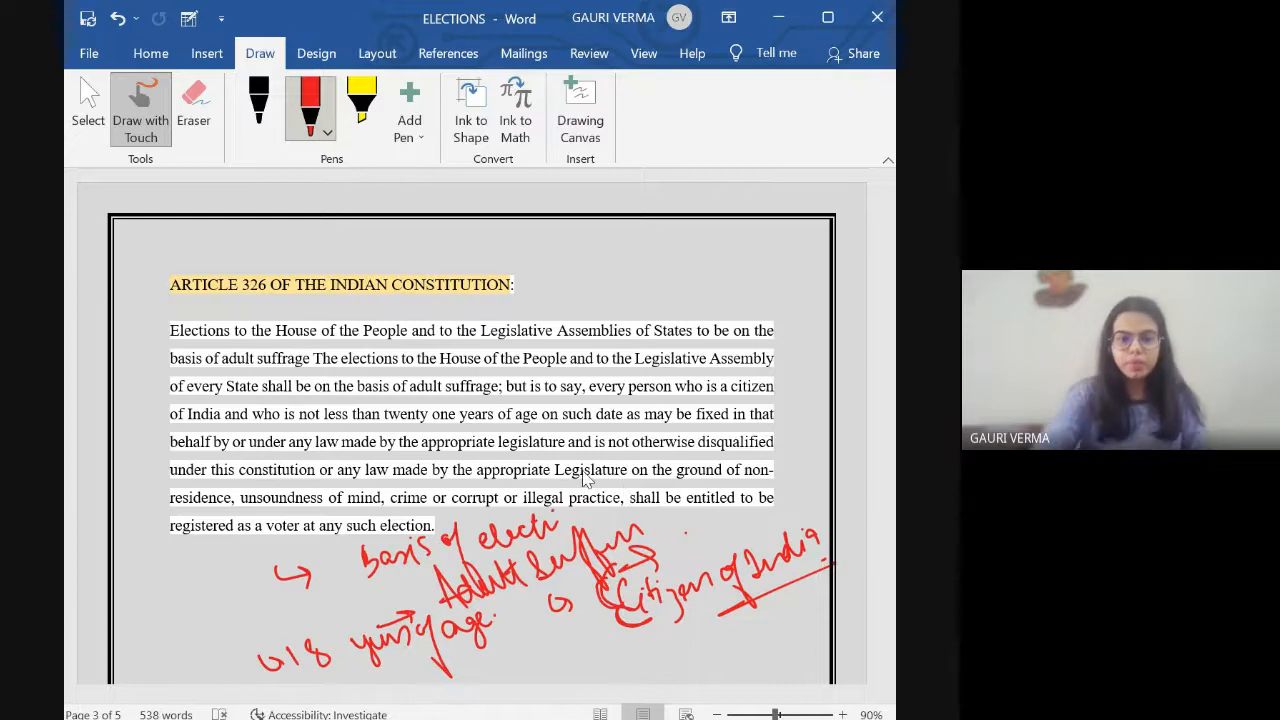
pyautogui.scroll(-3)
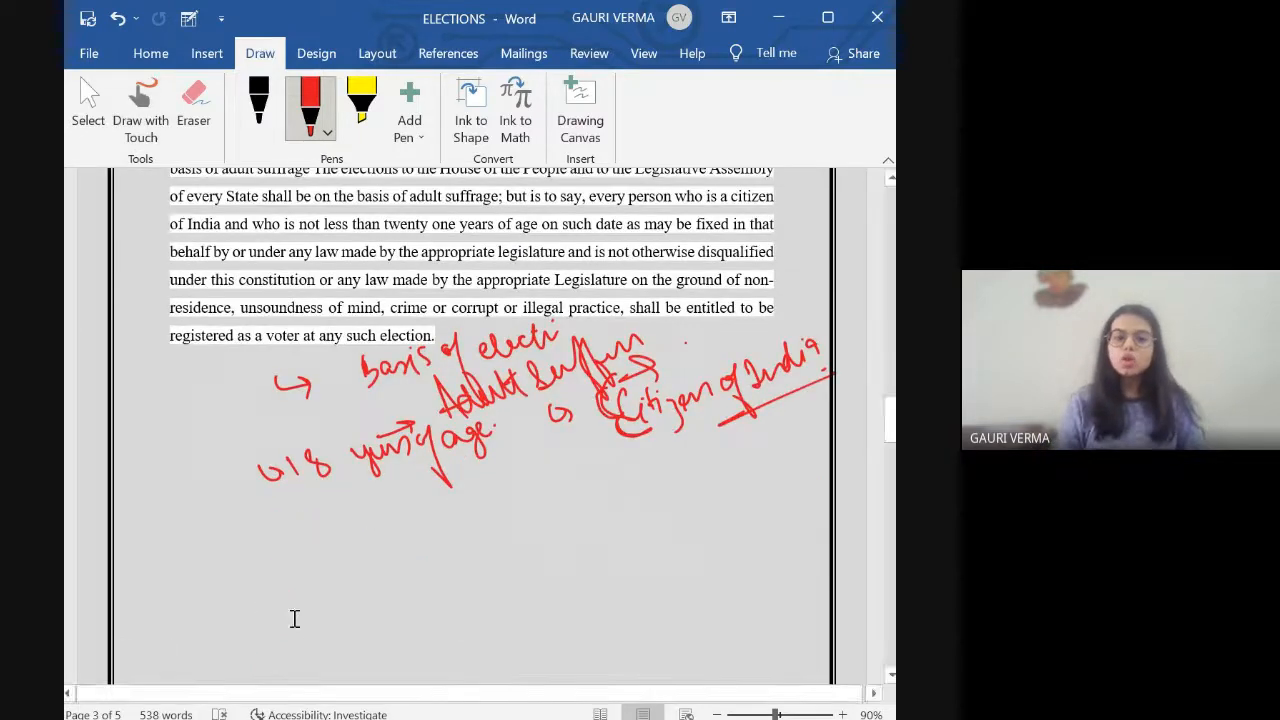
# - Ink 'Debars certain people' with numbered points (i) and (ii) under Article 326
pyautogui.click(140, 104)
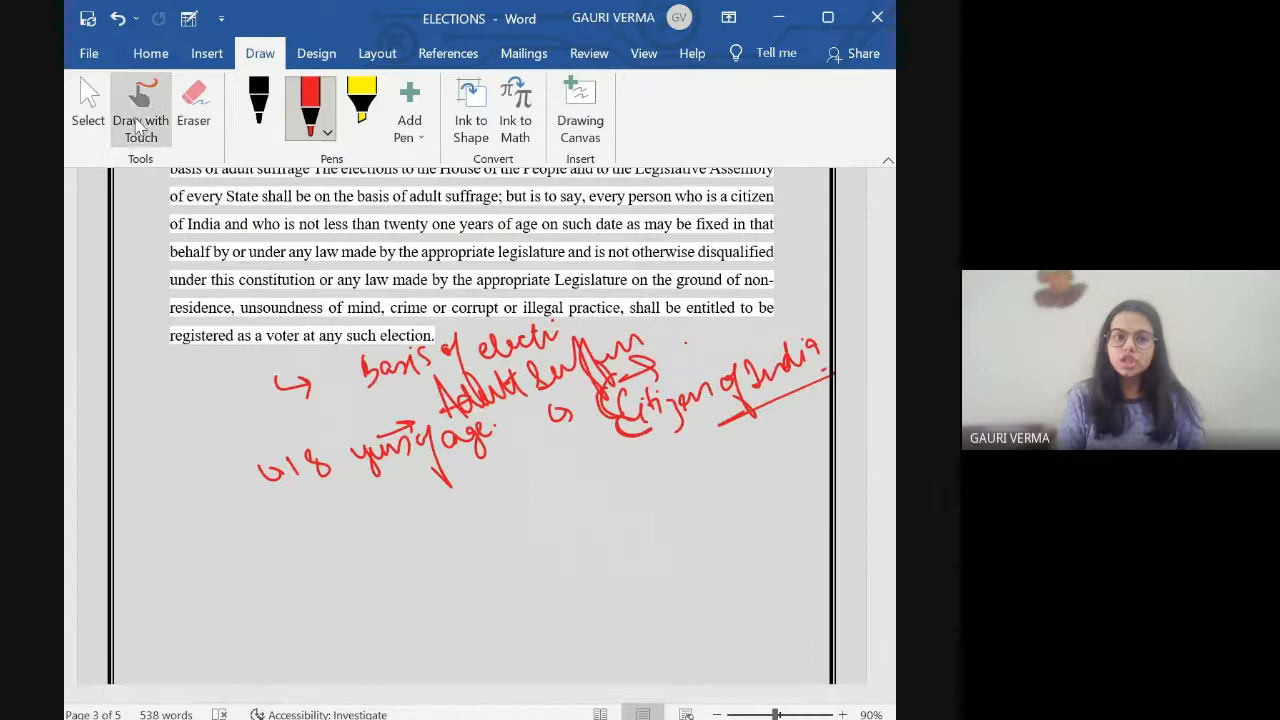
pyautogui.moveTo(160, 548); pyautogui.dragTo(184, 558)
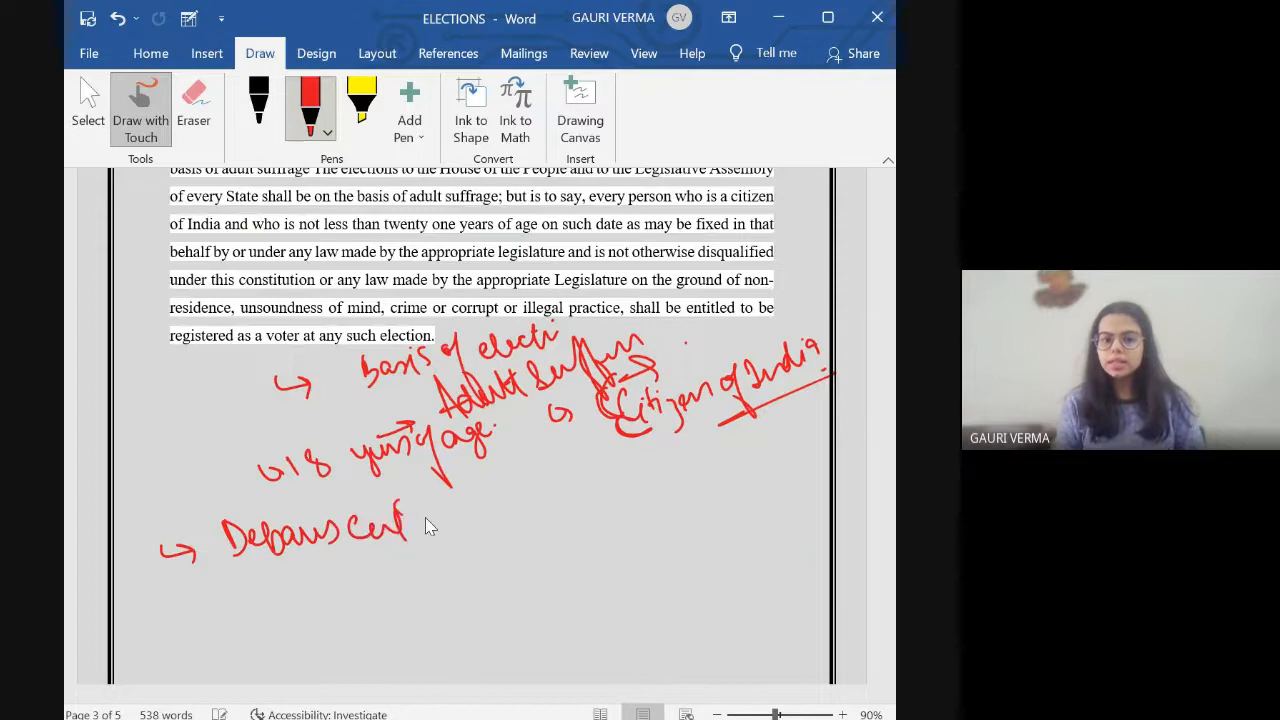
pyautogui.moveTo(410, 524); pyautogui.dragTo(520, 540)
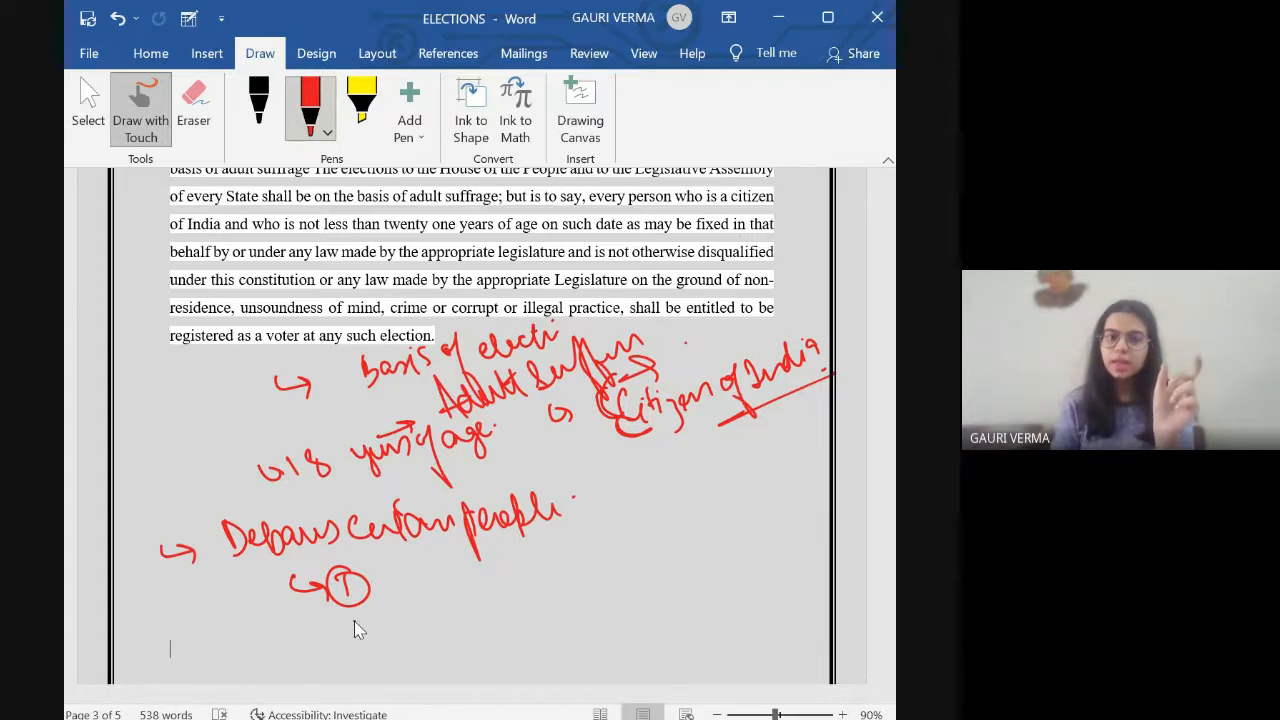
pyautogui.moveTo(344, 630); pyautogui.dragTo(410, 620)
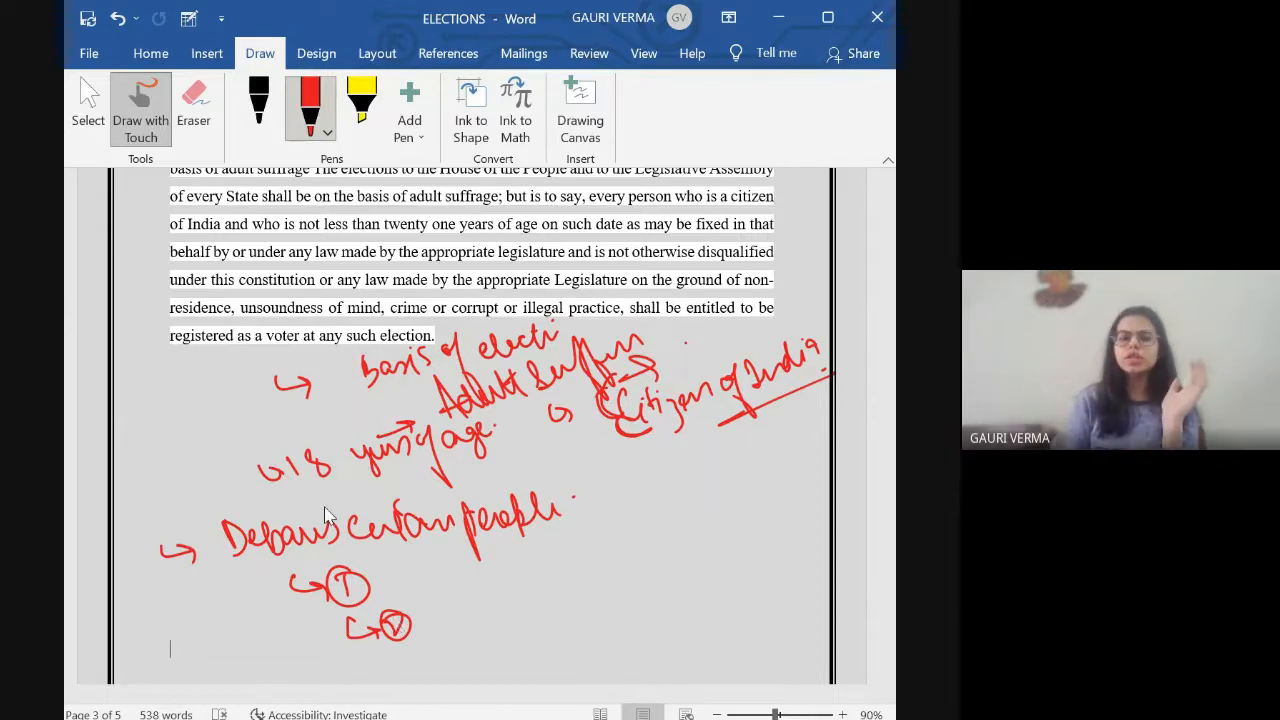
pyautogui.moveTo(480, 590); pyautogui.dragTo(576, 610)
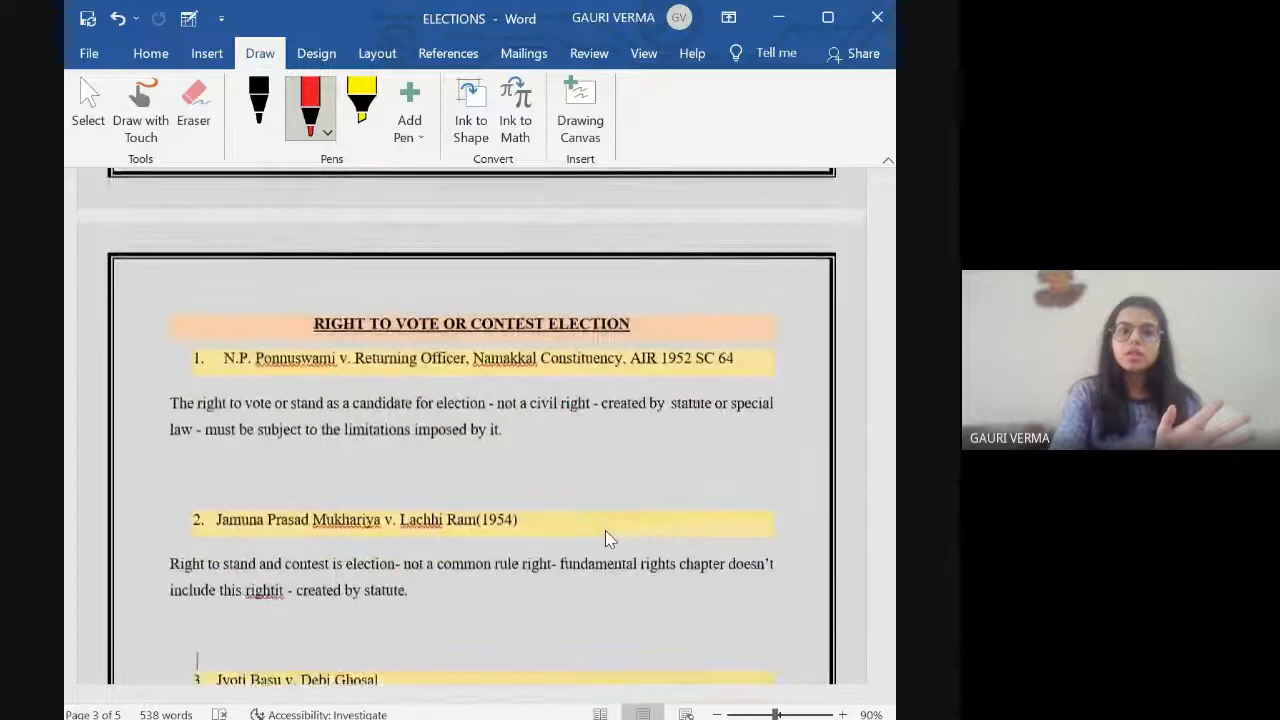
# - Underline the first two case names, including Jamuna Prasad Mukhariya, and circle 'statute' in red
pyautogui.scroll(-3)
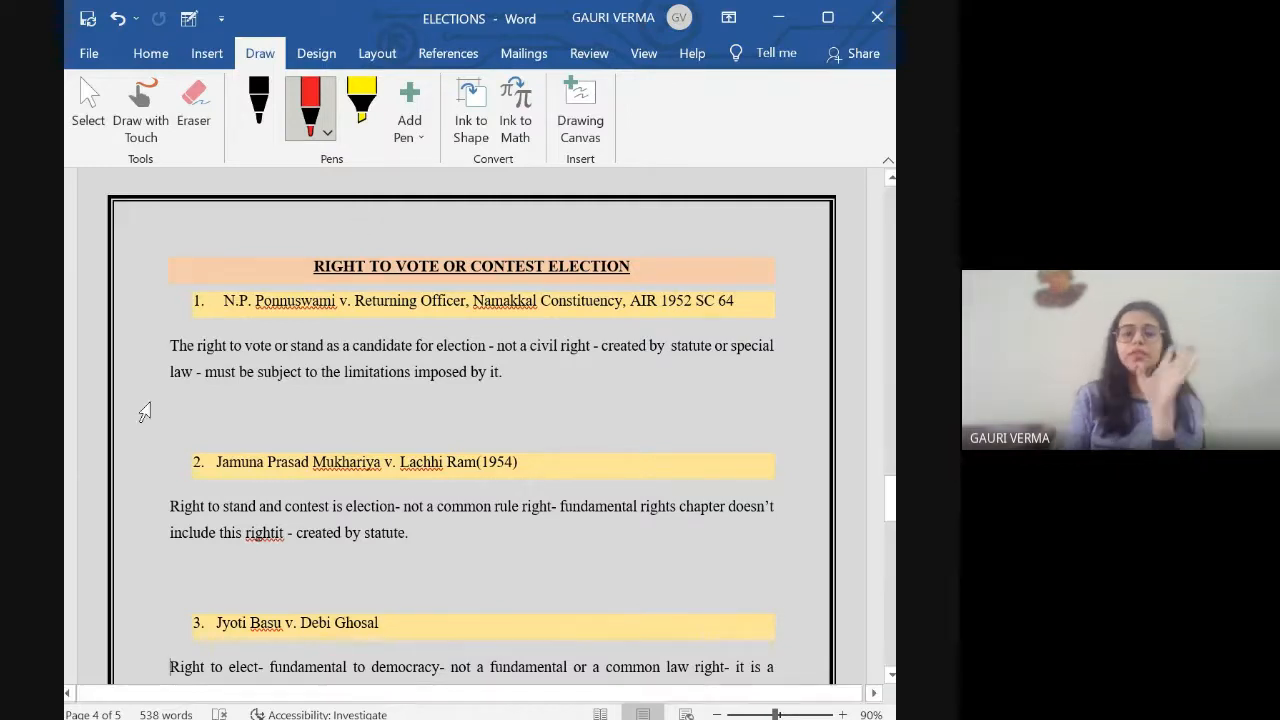
pyautogui.click(140, 108)
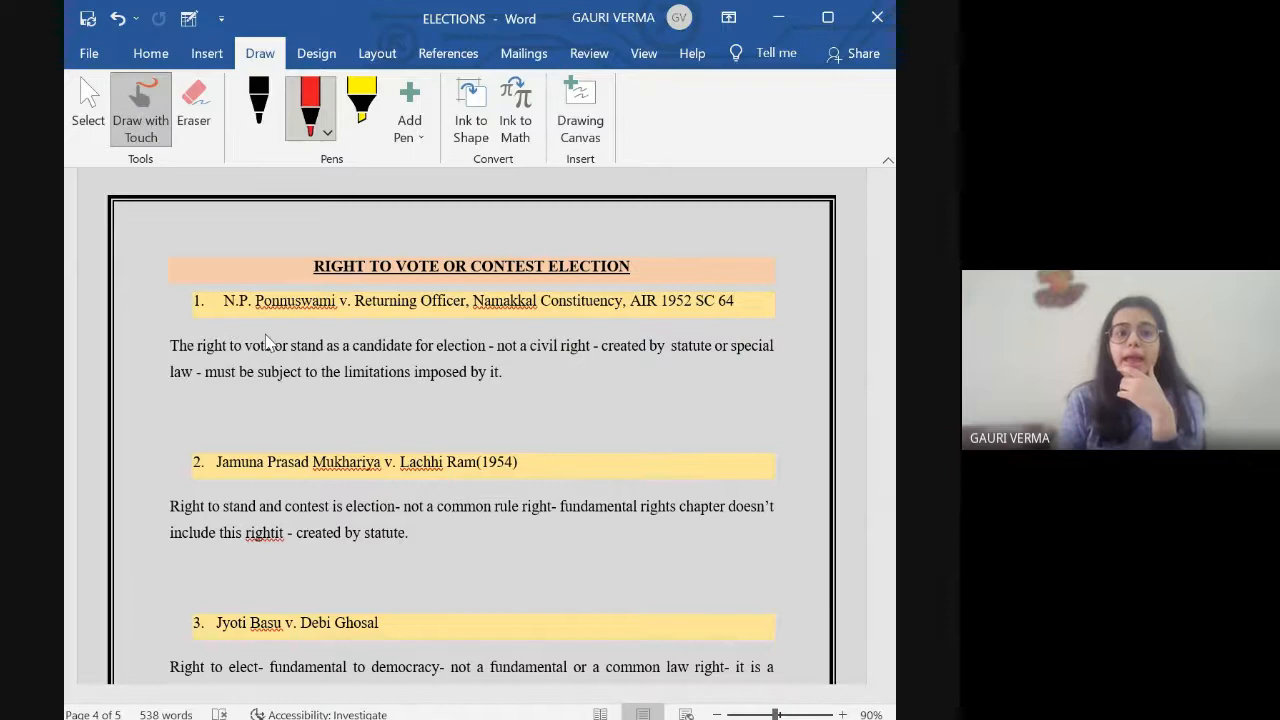
pyautogui.moveTo(250, 316); pyautogui.dragTo(440, 312)
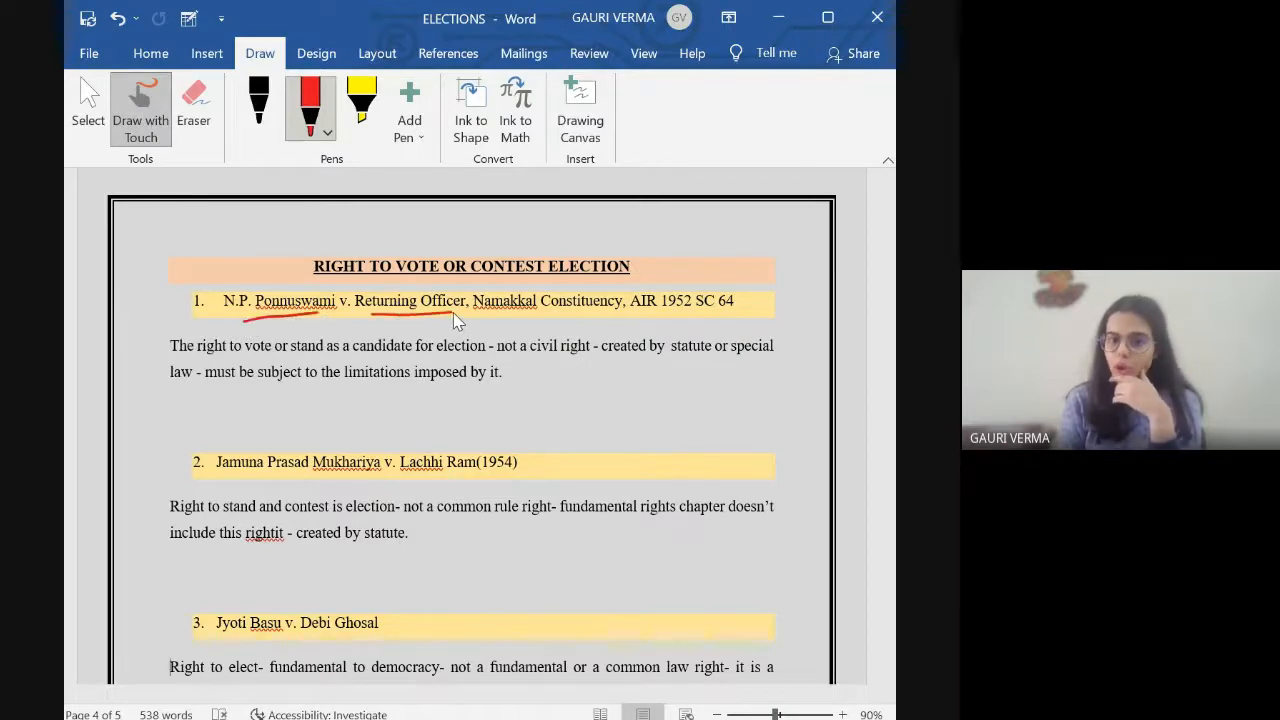
pyautogui.moveTo(248, 410)
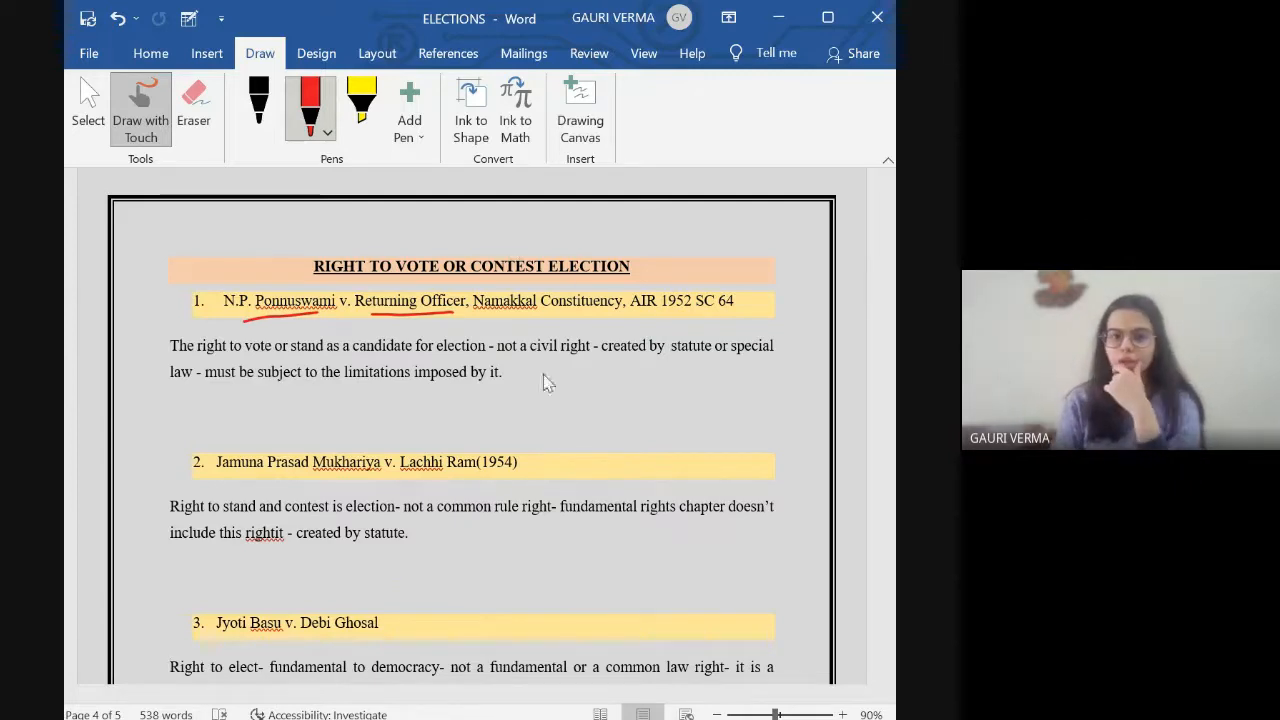
pyautogui.moveTo(336, 384); pyautogui.dragTo(448, 368)
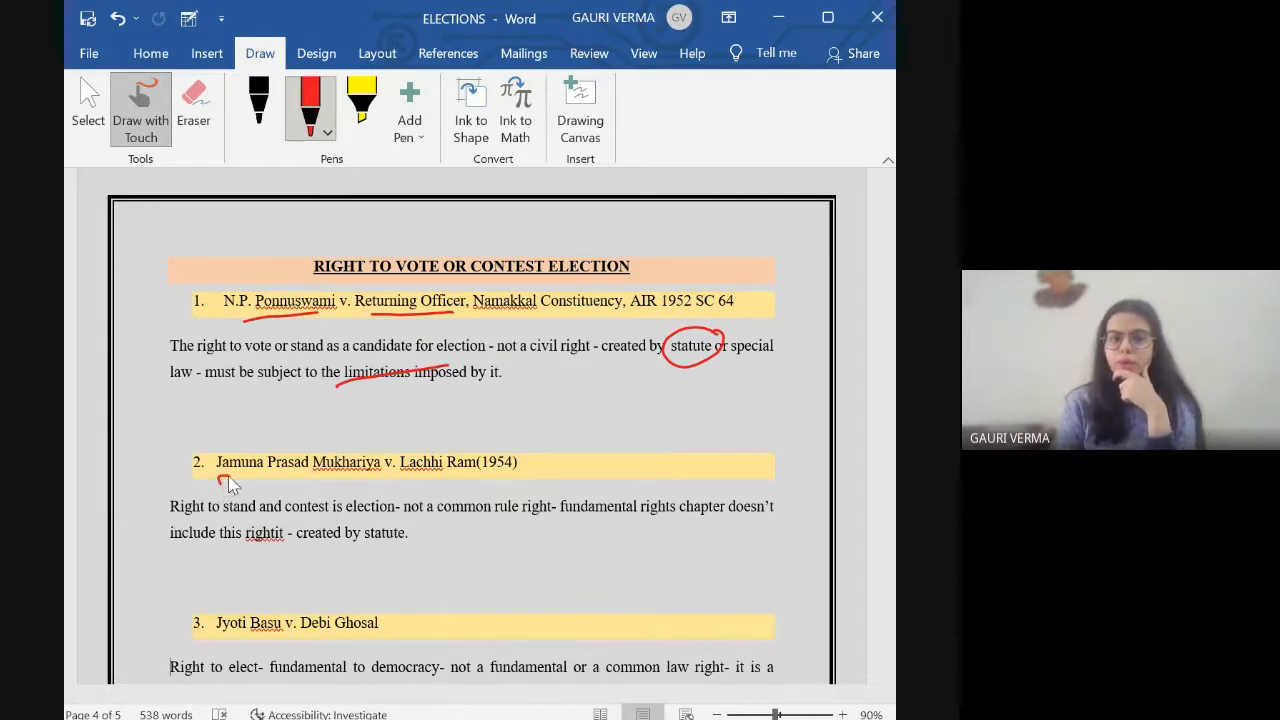
pyautogui.moveTo(224, 480); pyautogui.dragTo(460, 476)
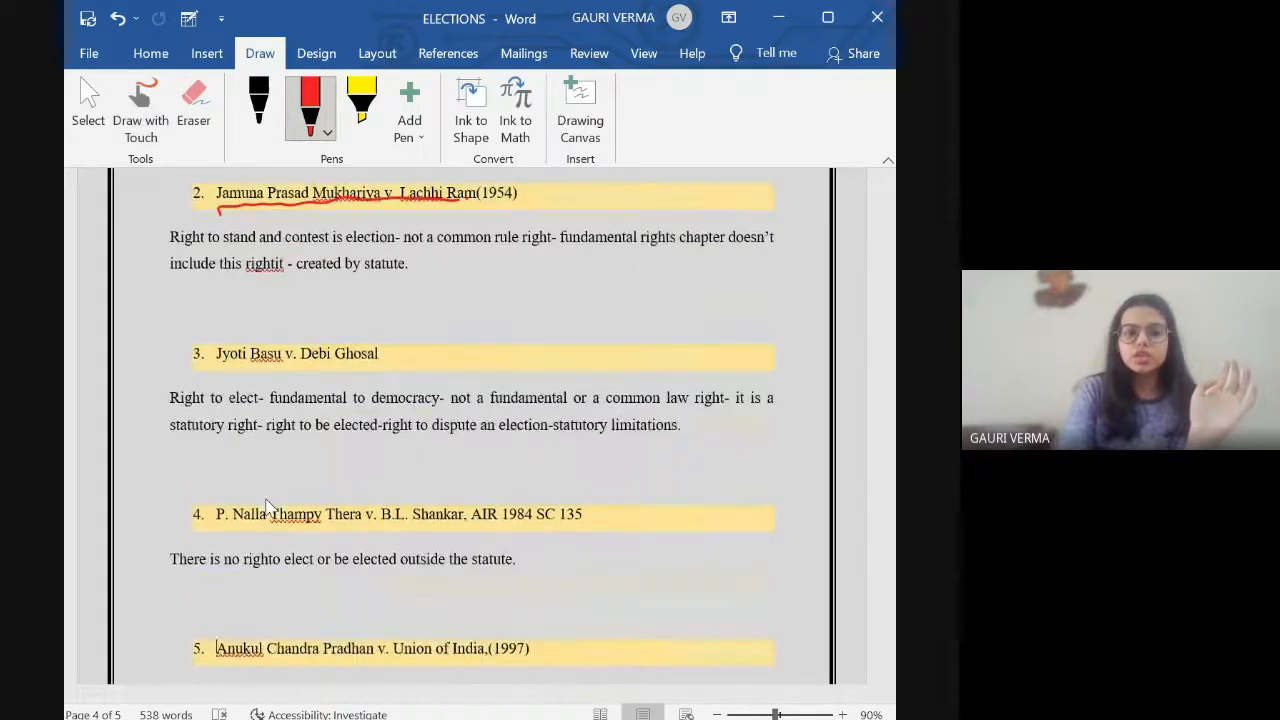
pyautogui.scroll(-3)
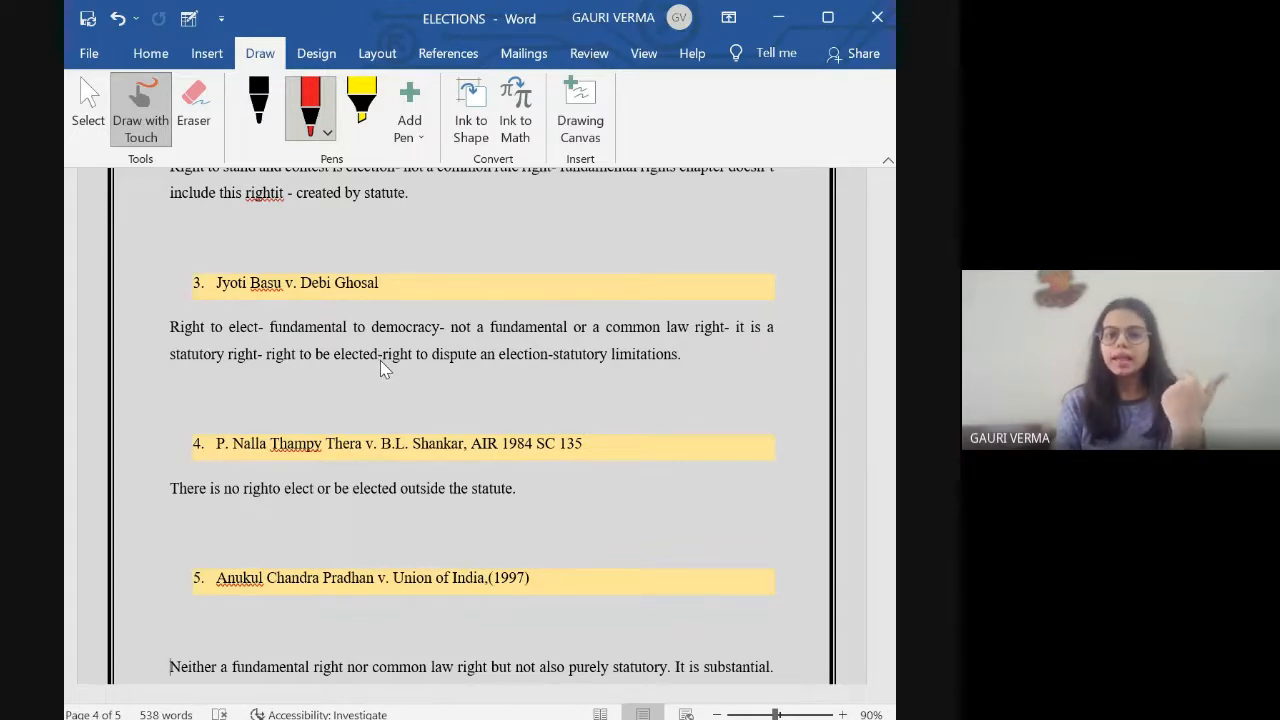
pyautogui.moveTo(310, 342)
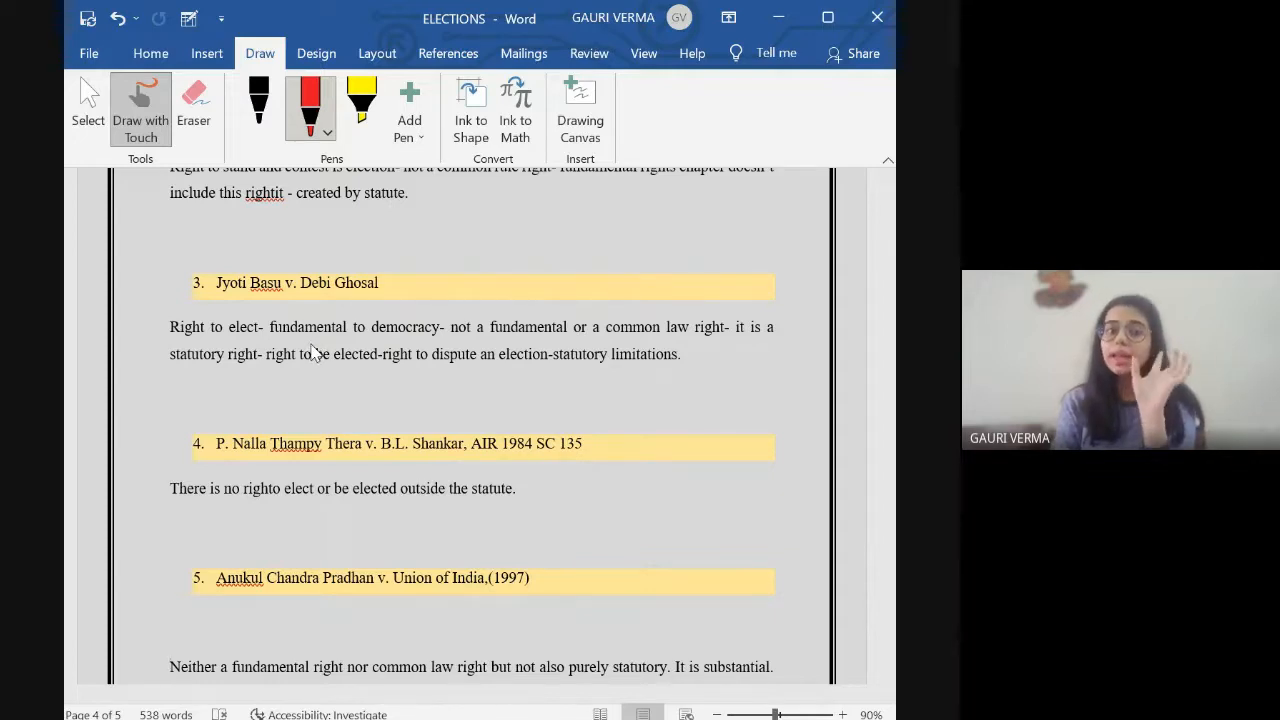
pyautogui.moveTo(330, 348)
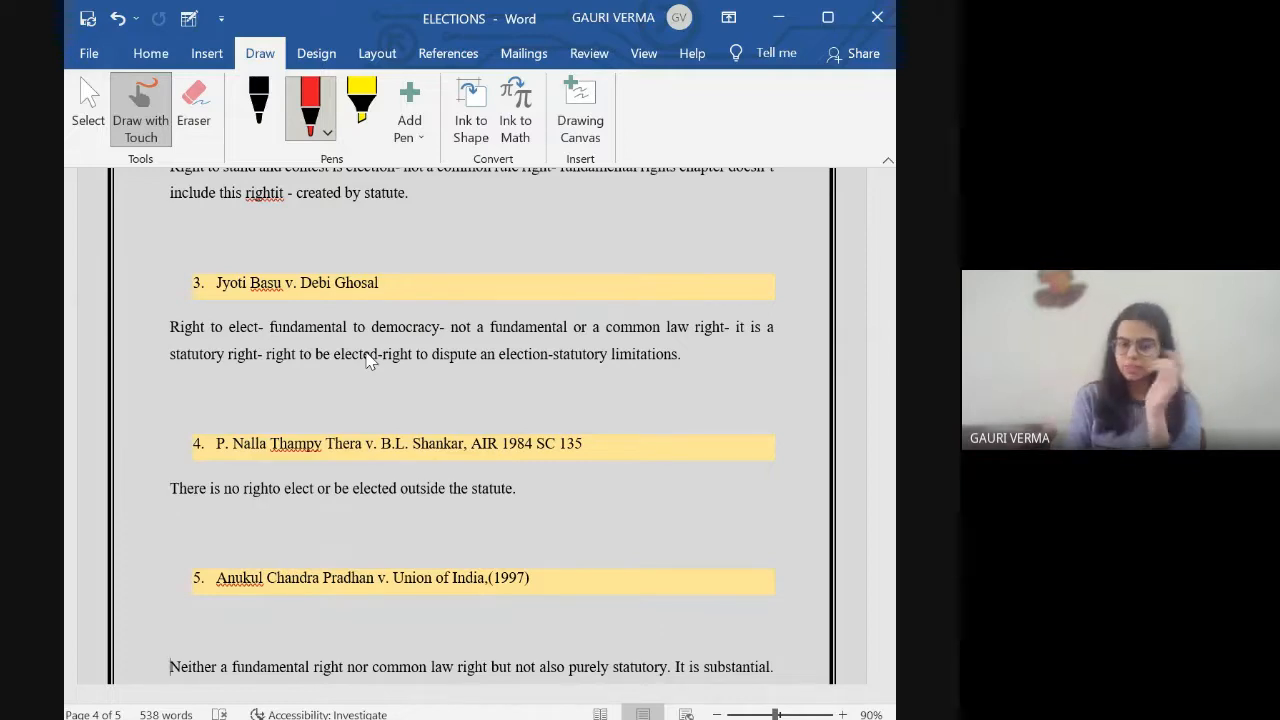
# - Draw red ticks beside case 4, P. Nalla Thampy Thera, and case 5, Anukul Chandra Pradhan
pyautogui.moveTo(204, 436); pyautogui.dragTo(216, 452)
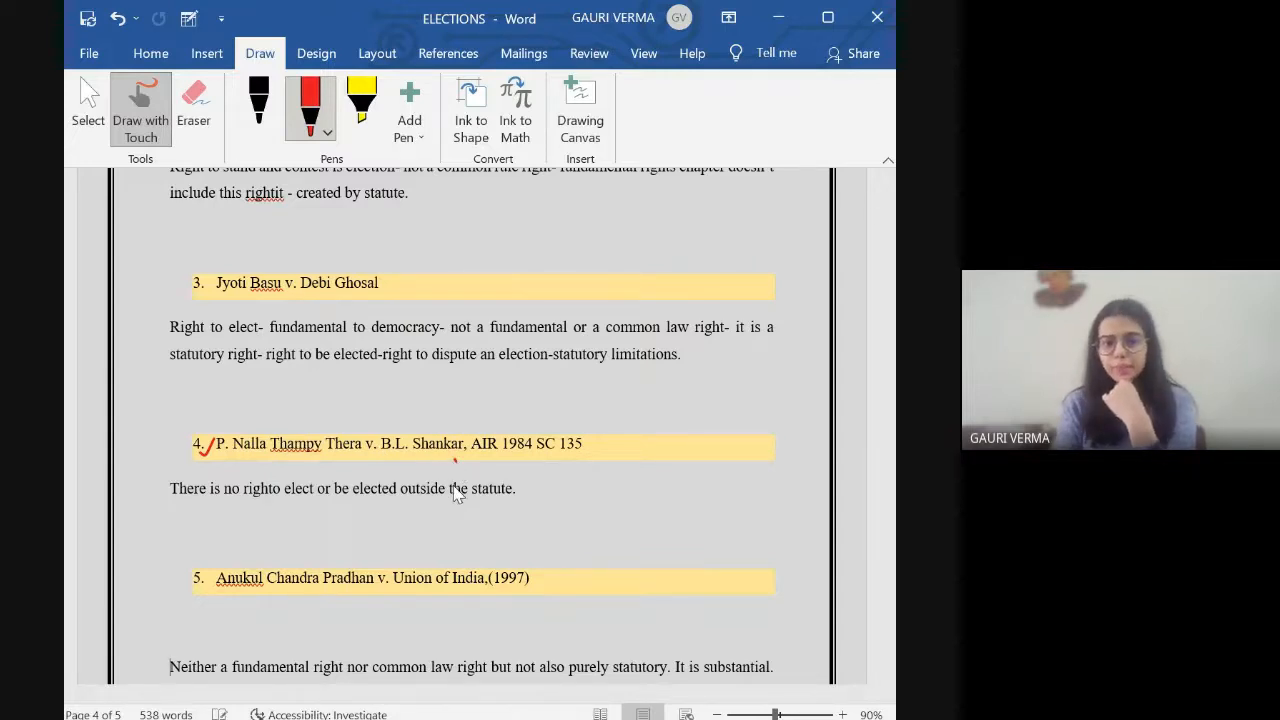
pyautogui.moveTo(384, 544)
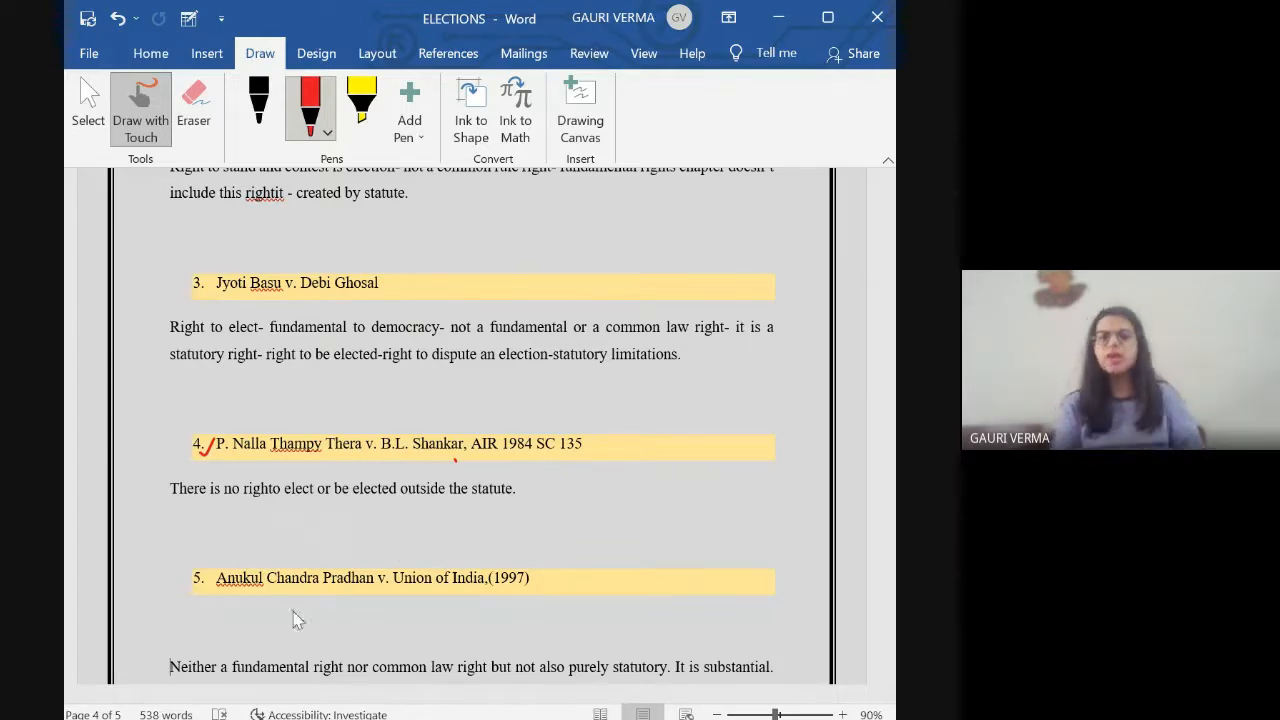
pyautogui.moveTo(200, 590); pyautogui.dragTo(210, 570)
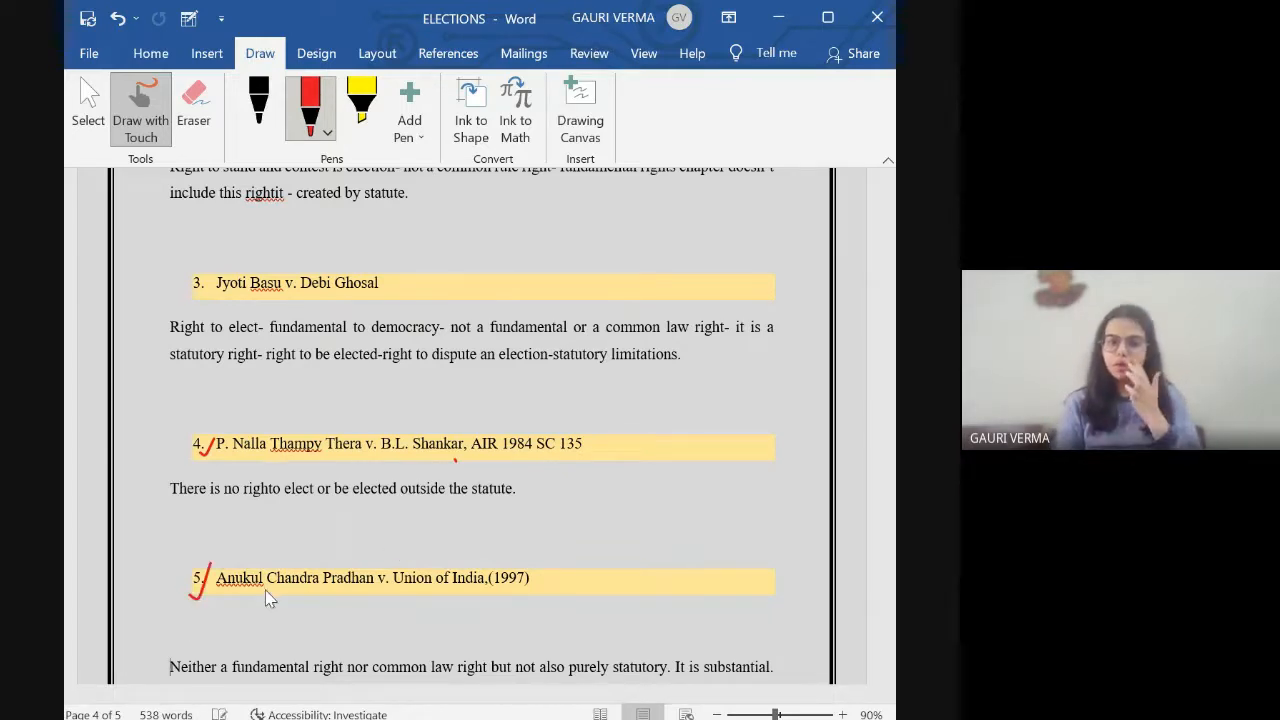
pyautogui.moveTo(390, 588)
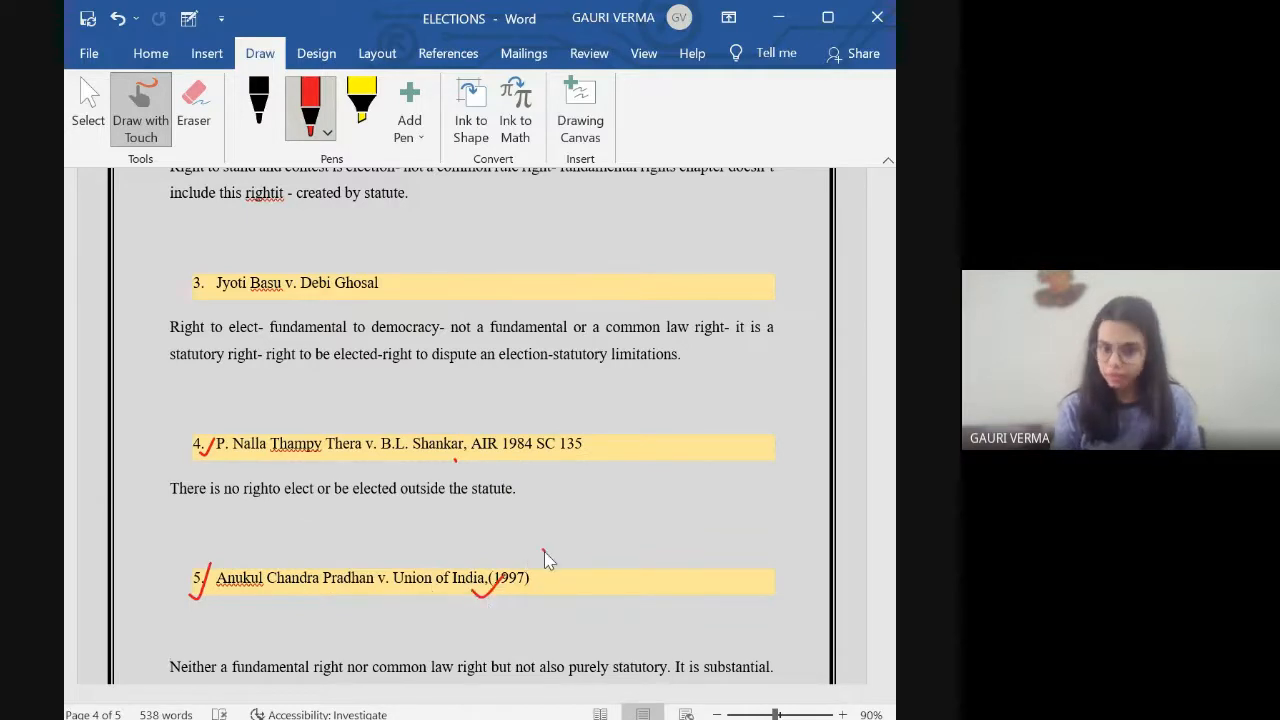
pyautogui.moveTo(508, 496)
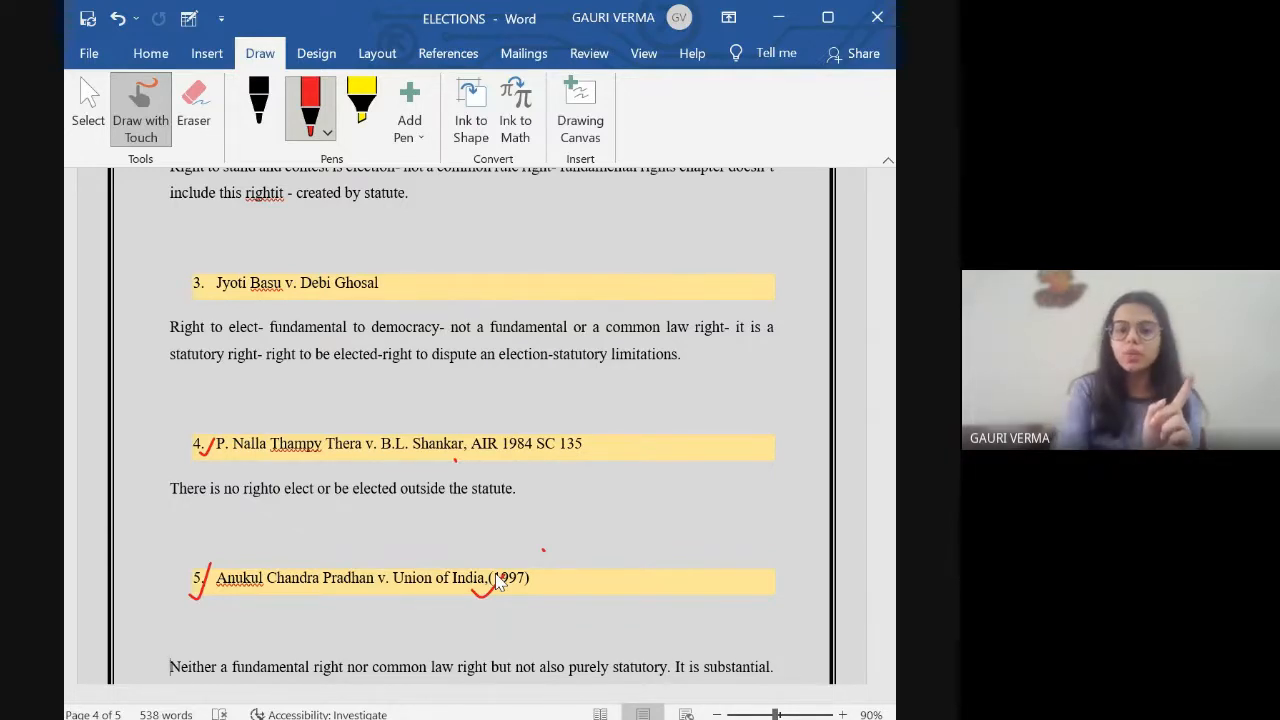
pyautogui.scroll(-3)
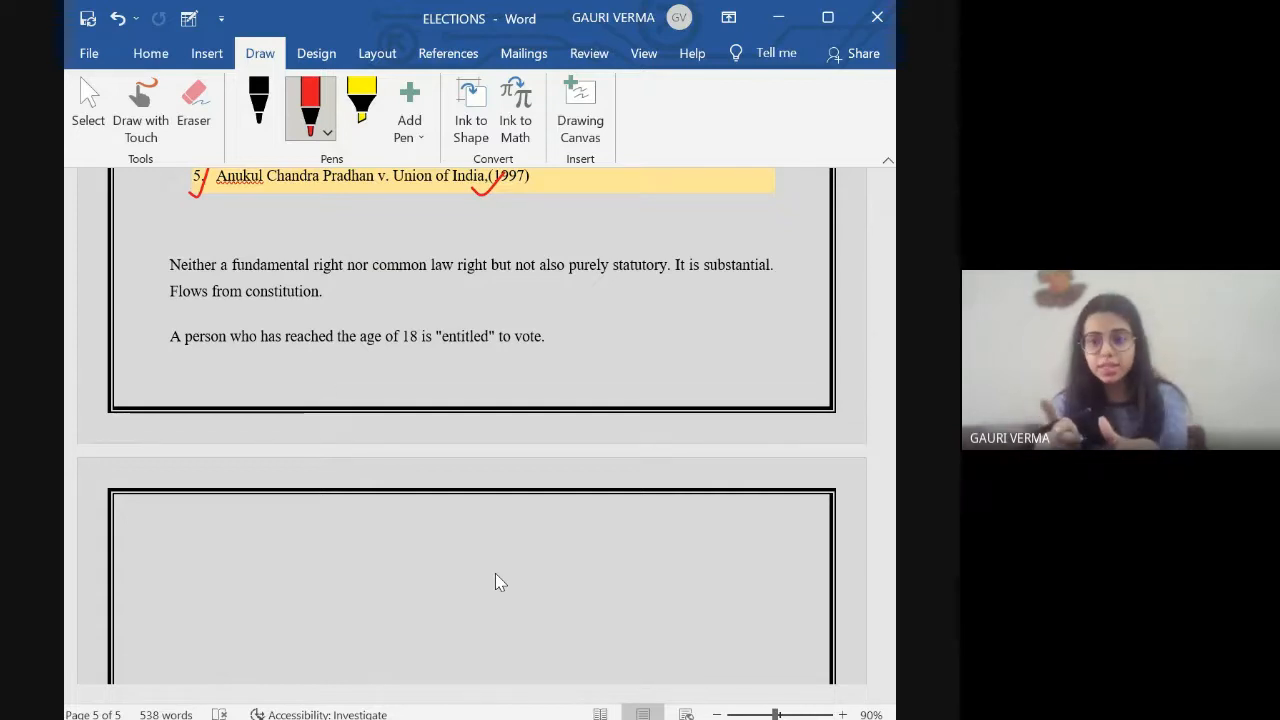
pyautogui.click(170, 648)
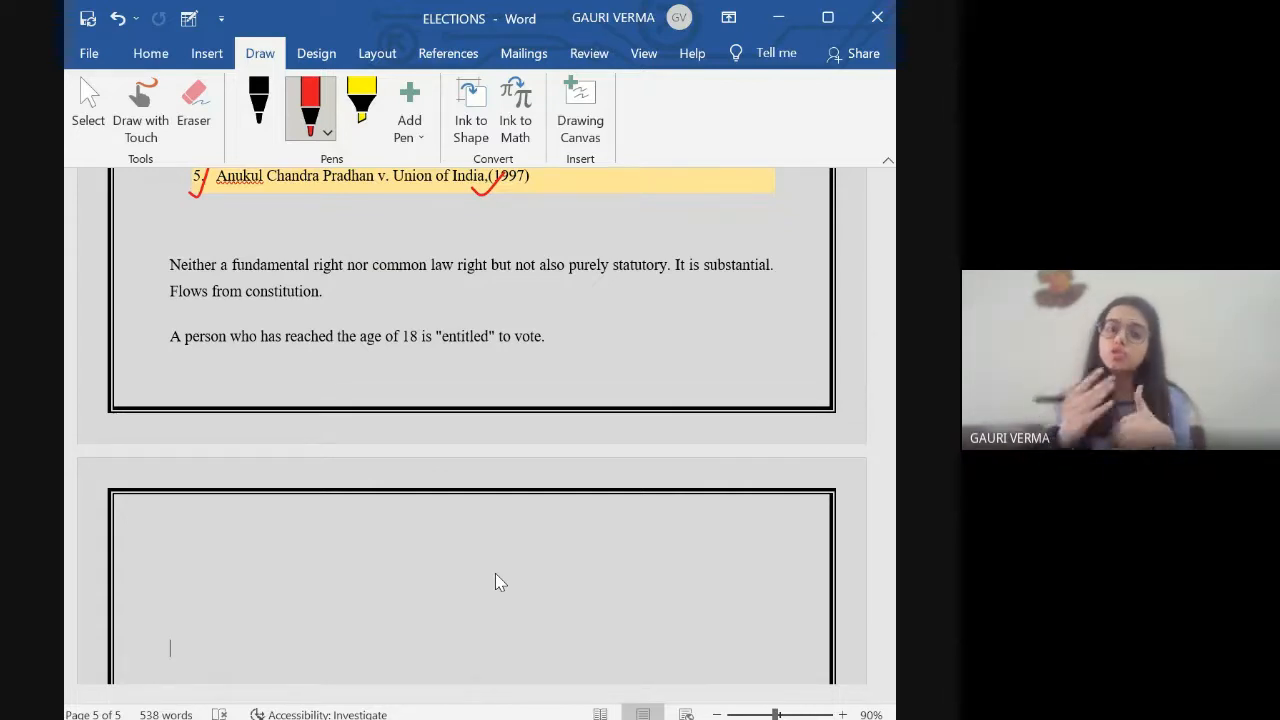